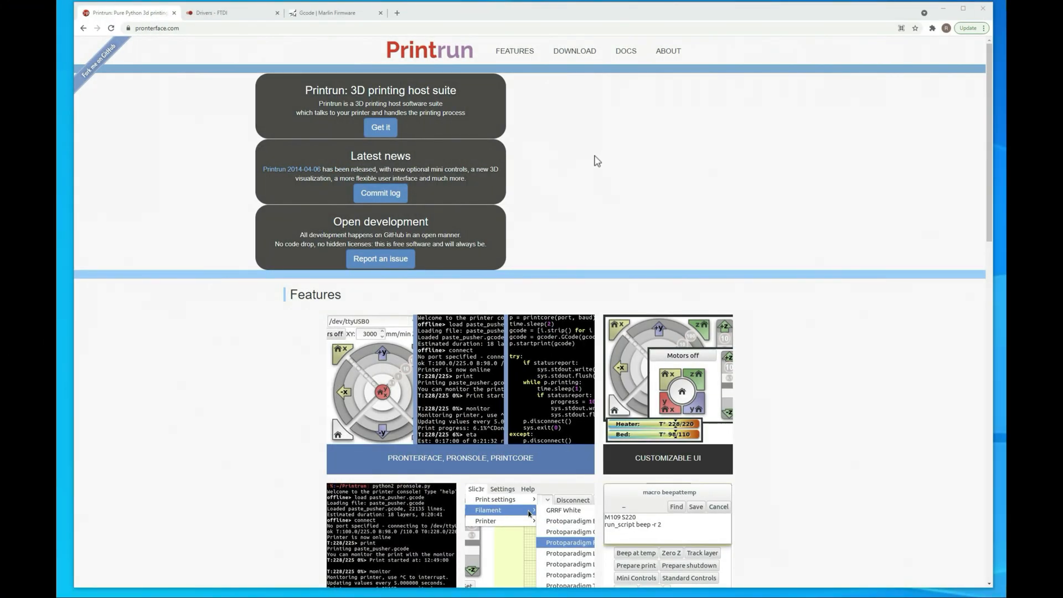
mouse_move(607, 171)
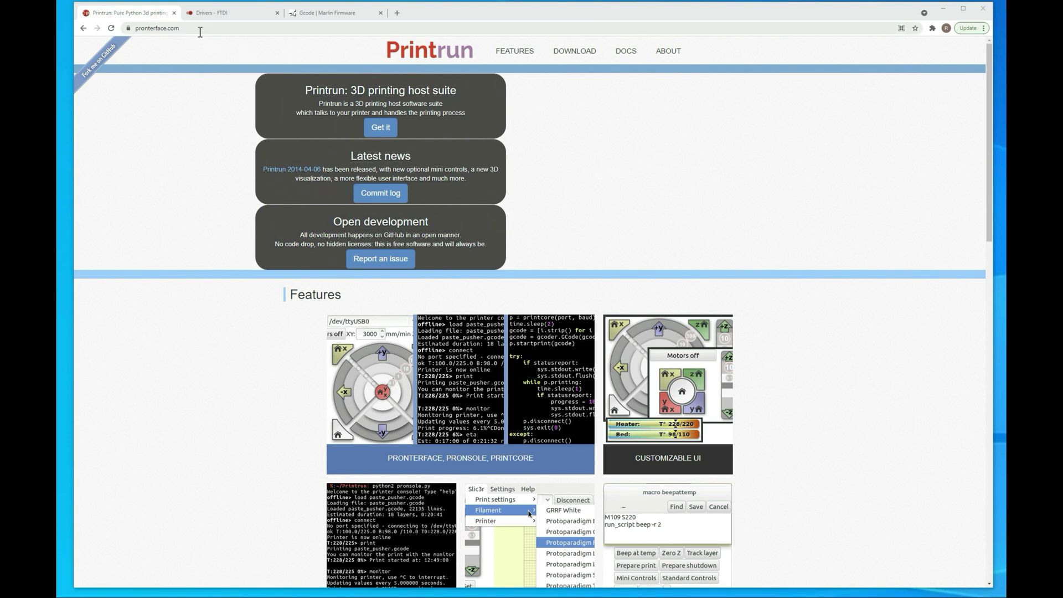
mouse_move(172, 44)
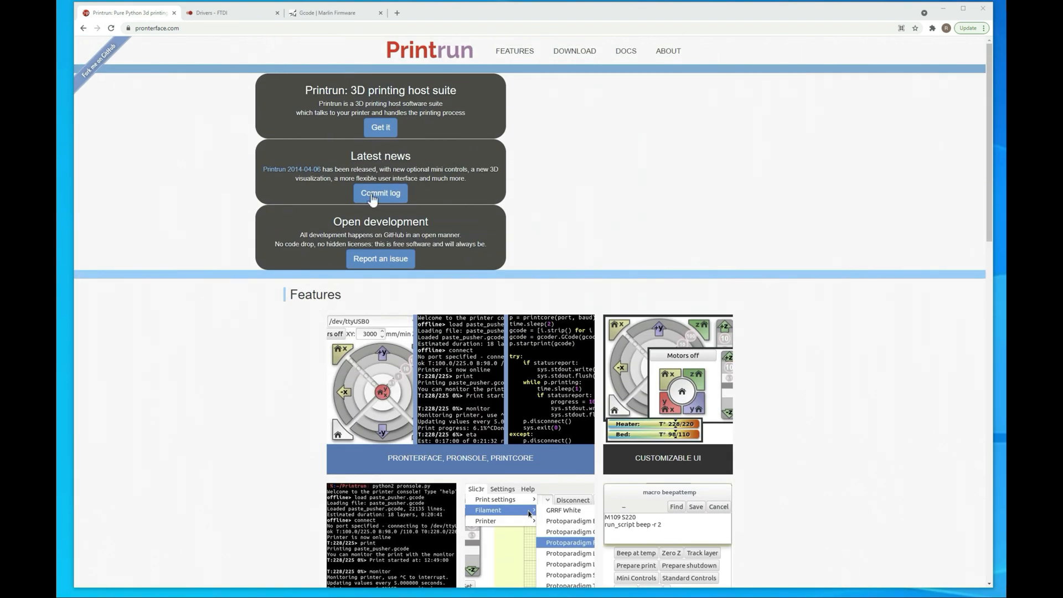
- Scroll pronterface.com down to the Download links for repository, tarball and releases
scroll(down, 3)
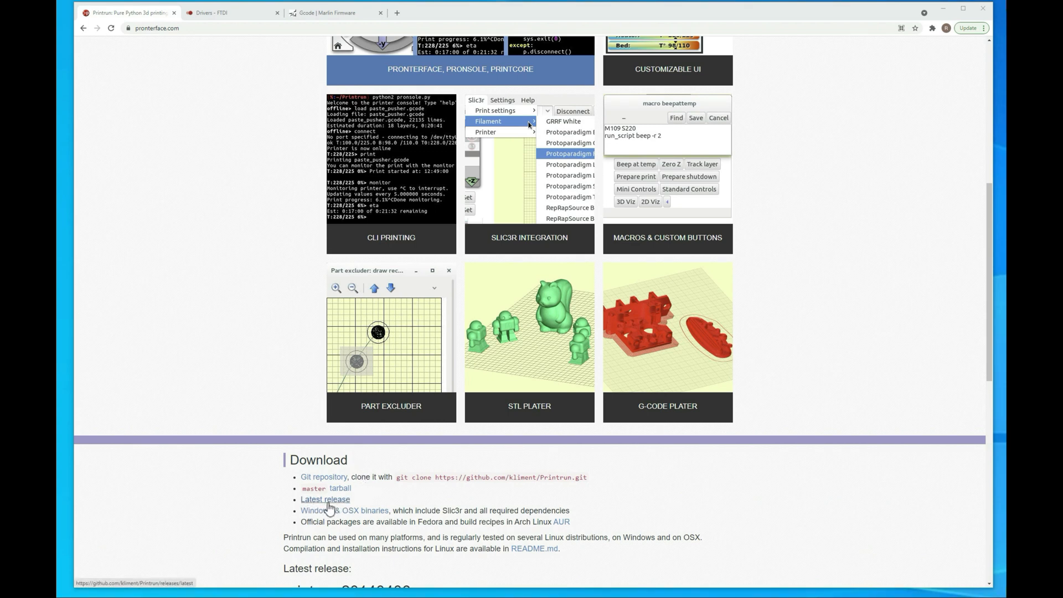
- Download pronterface-windows-x64_3.8-2.0.0rc8.zip from the latest release's Assets
click(325, 498)
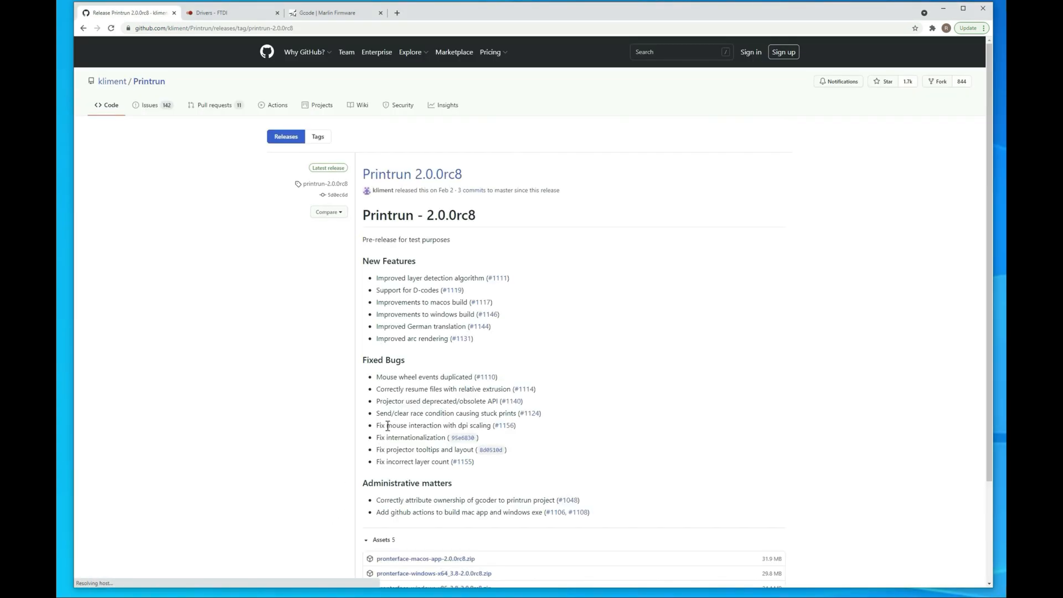
scroll(down, 3)
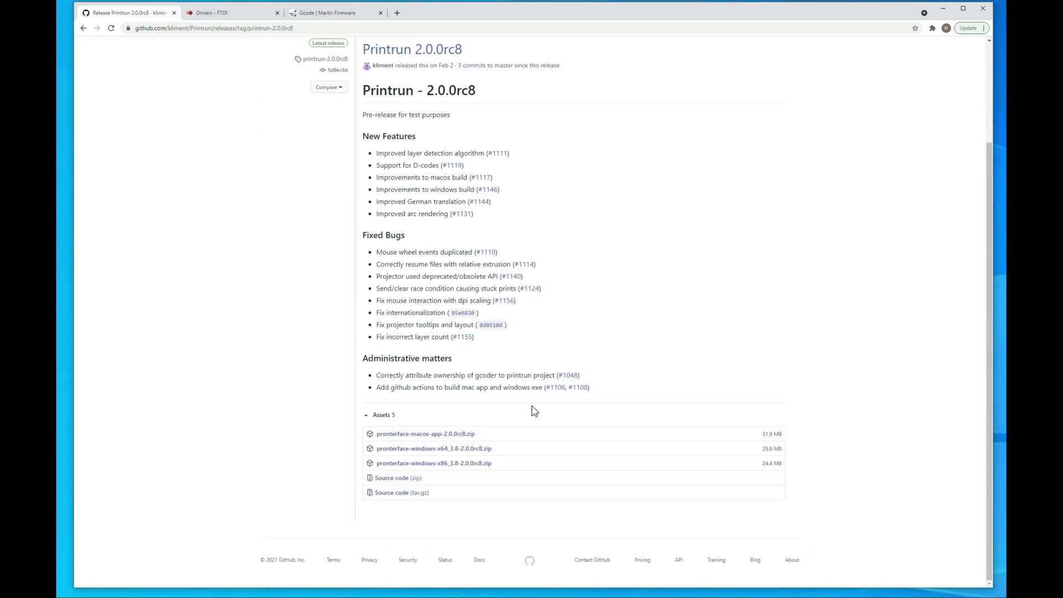
mouse_move(434, 463)
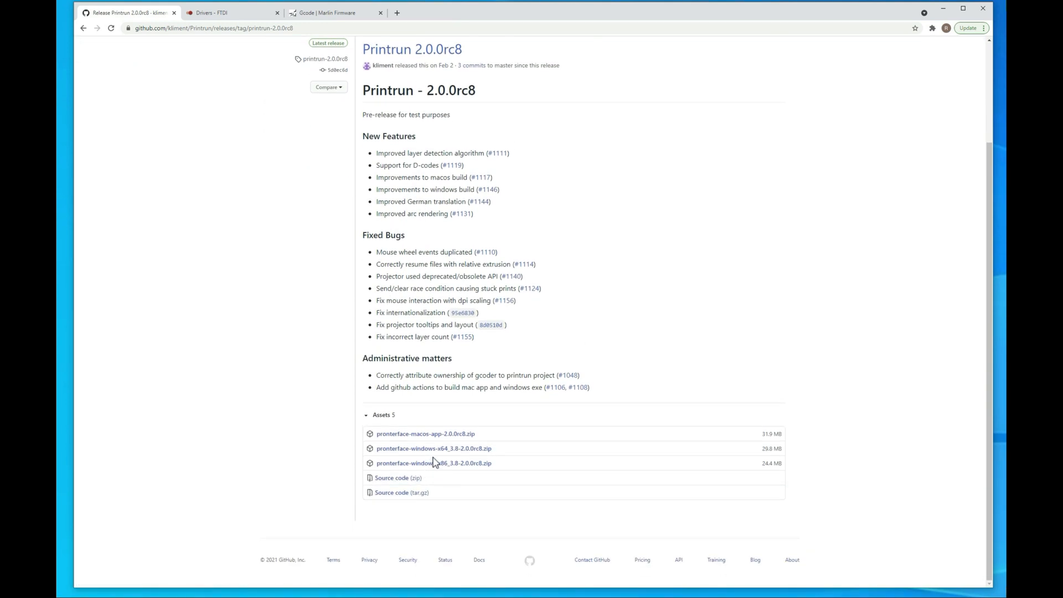
mouse_move(433, 448)
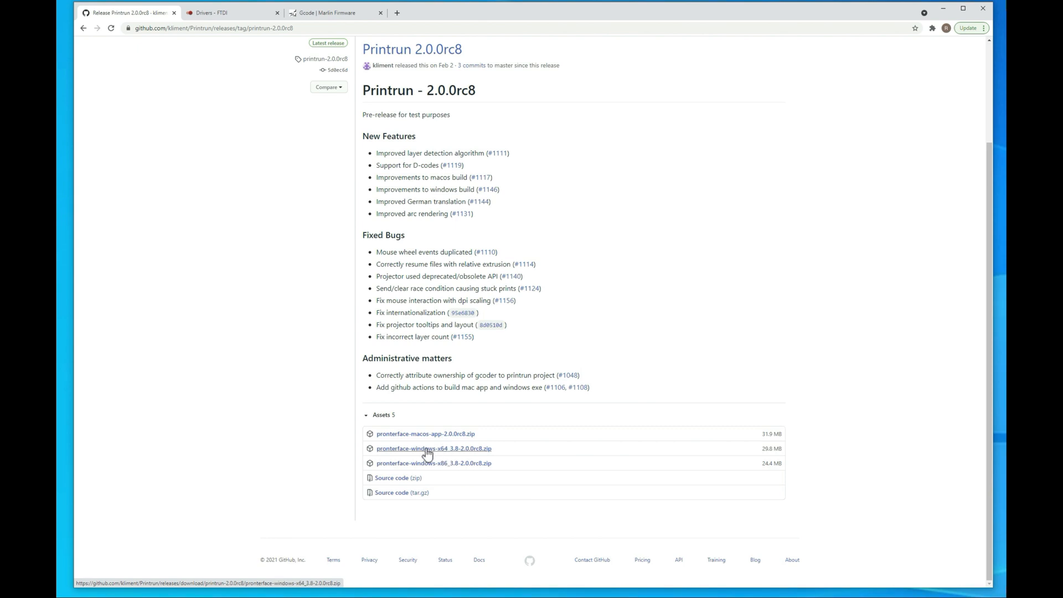
mouse_move(429, 454)
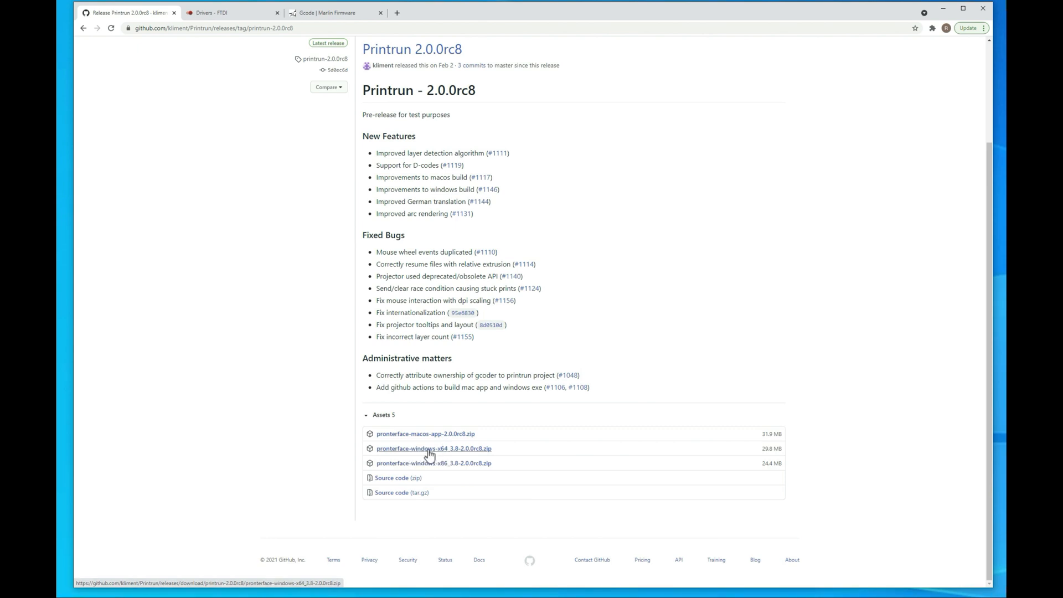
click(434, 448)
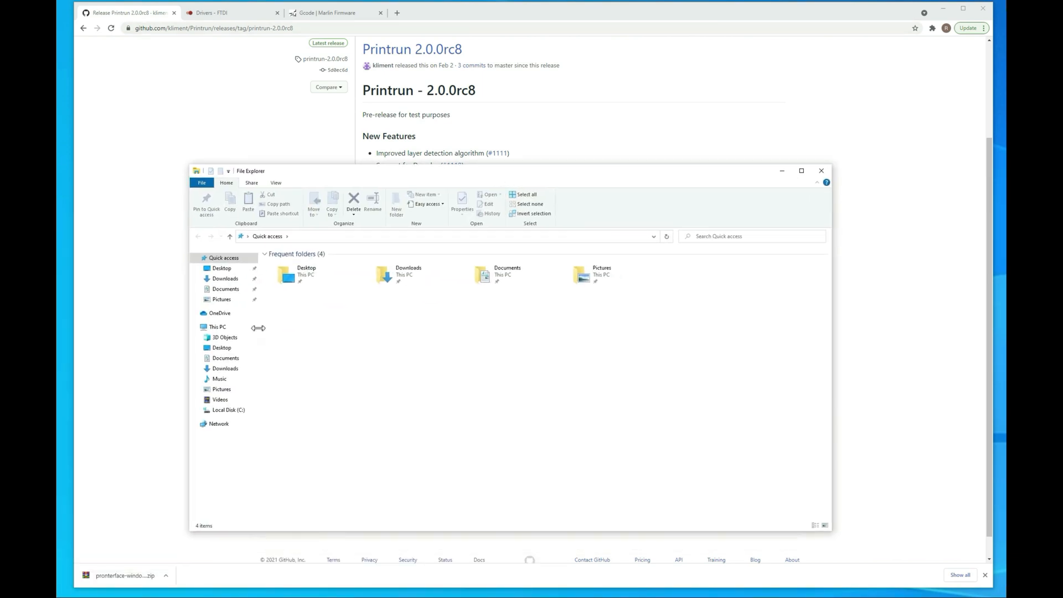
- Extract pronterface-windows-x64_3.8-2.0.0rc8.zip in Downloads and open its extracted folder
click(225, 278)
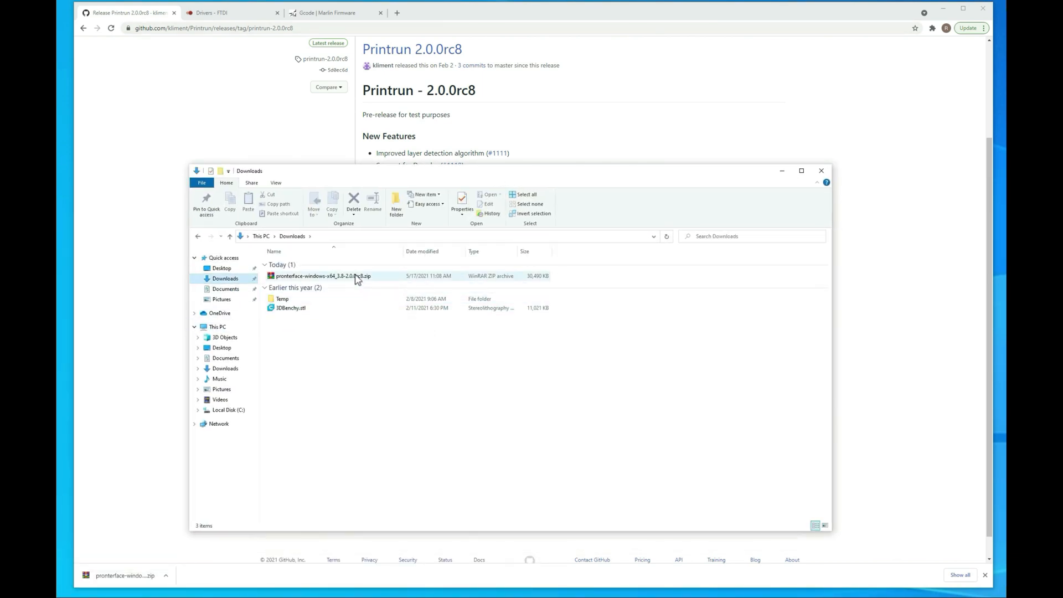
right_click(323, 276)
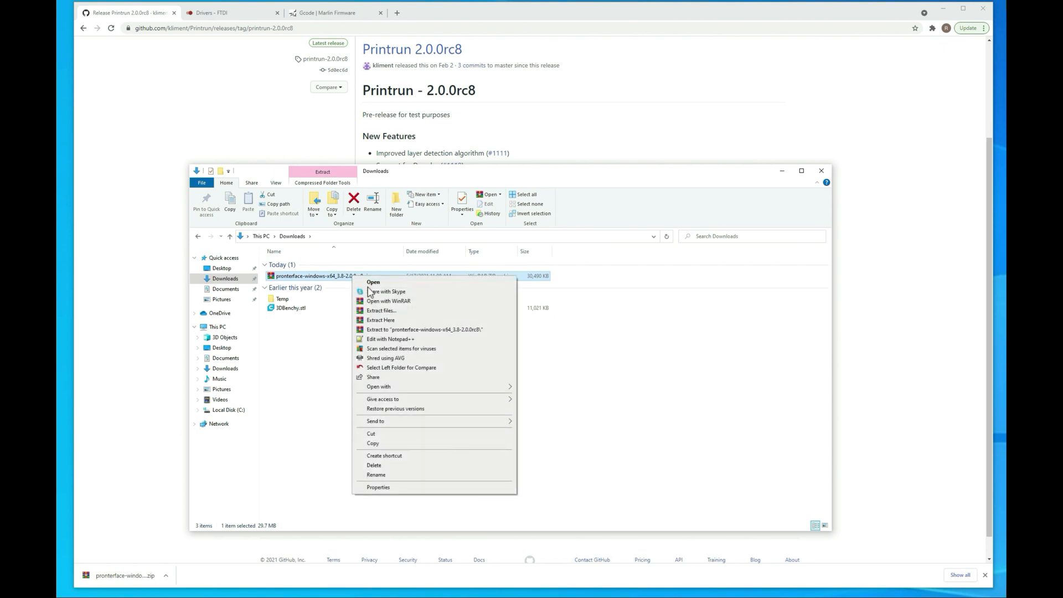
click(457, 329)
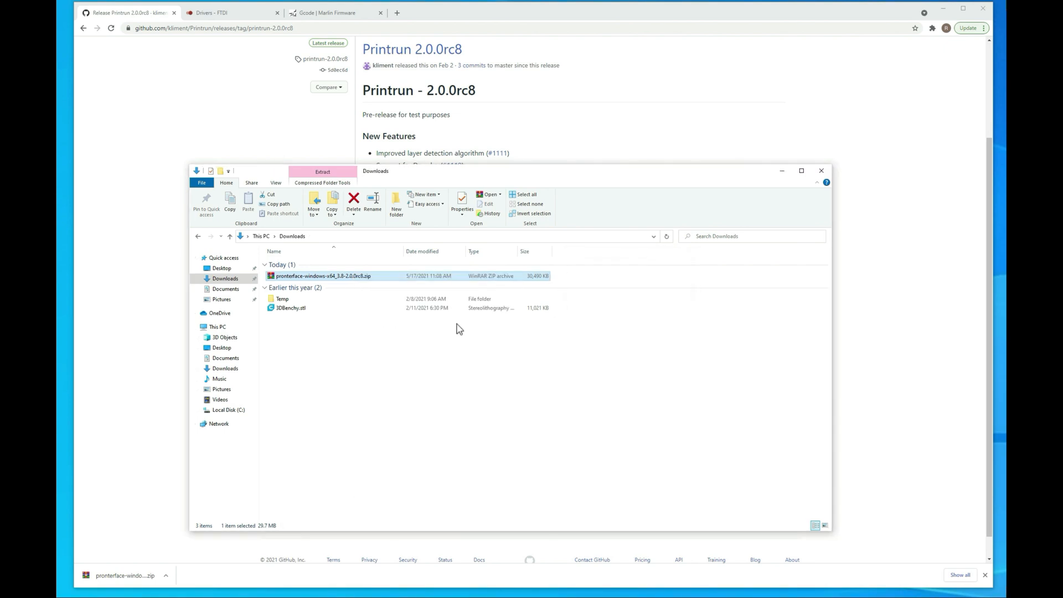
double_click(322, 275)
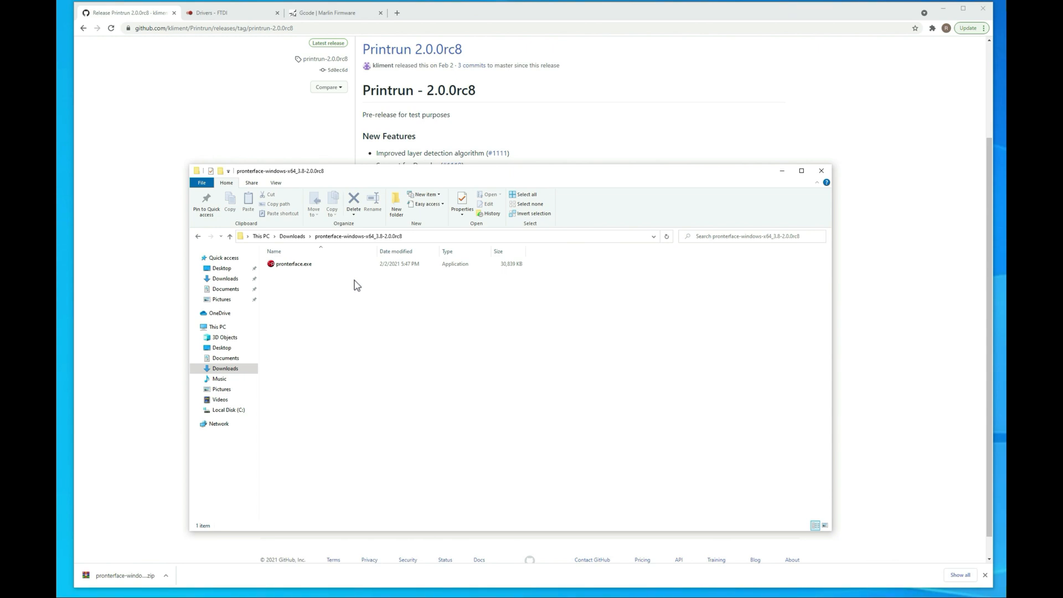
mouse_move(92, 37)
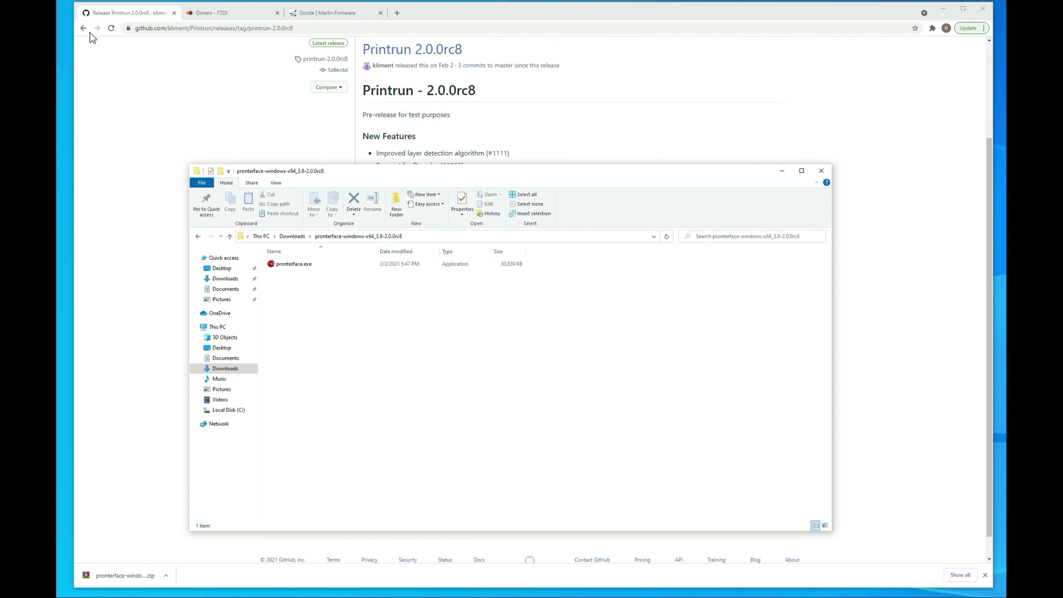
mouse_move(337, 319)
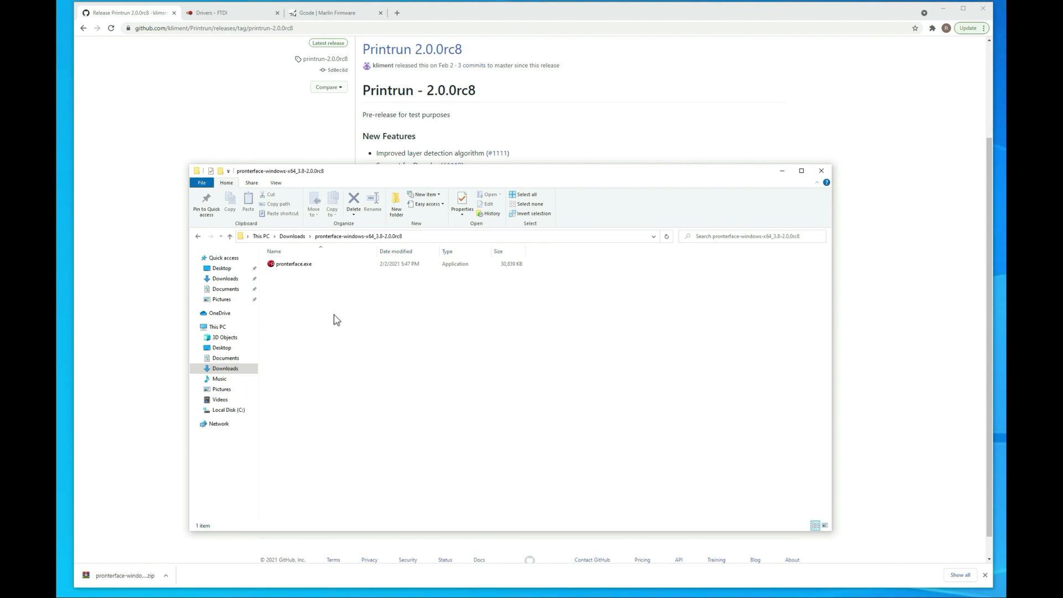
mouse_move(341, 334)
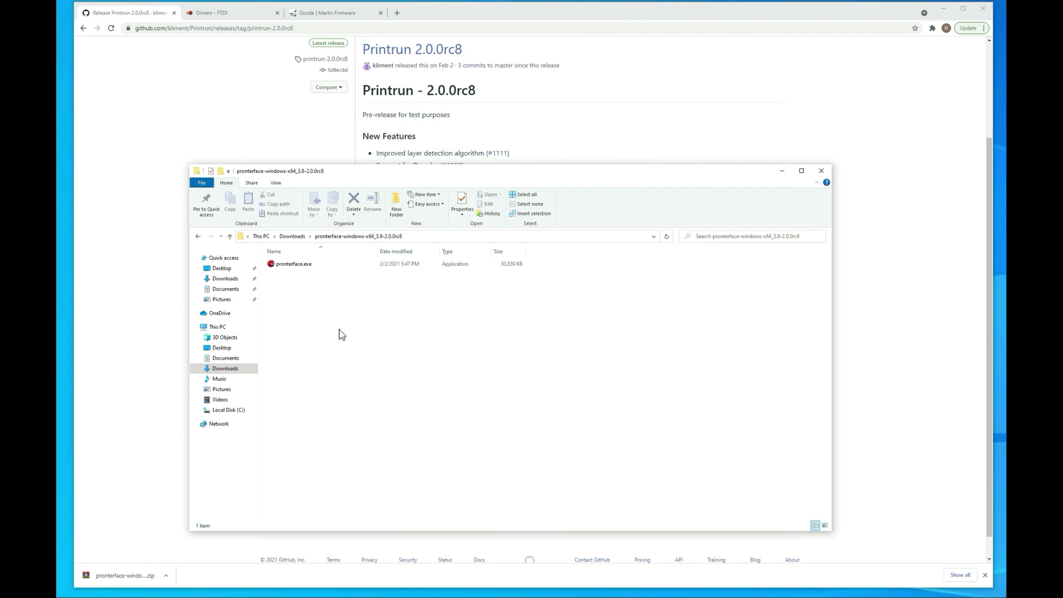
mouse_move(338, 332)
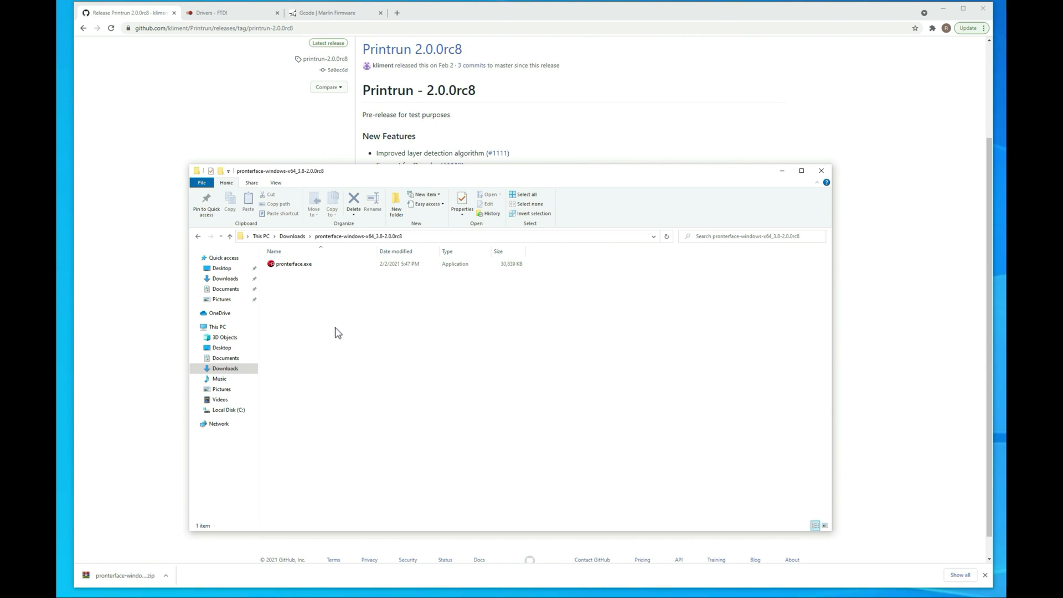
mouse_move(348, 335)
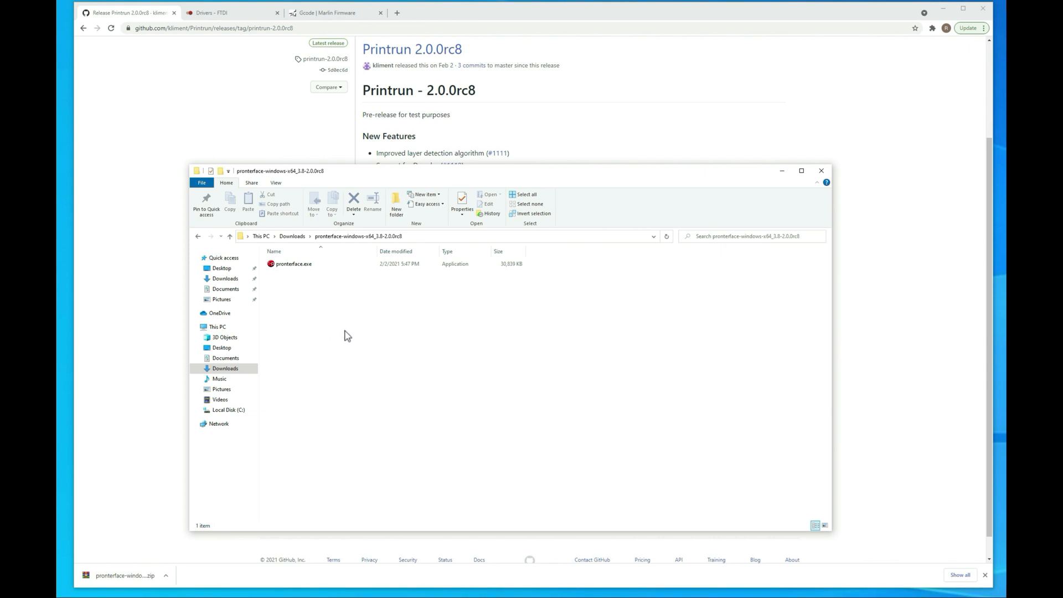
mouse_move(341, 335)
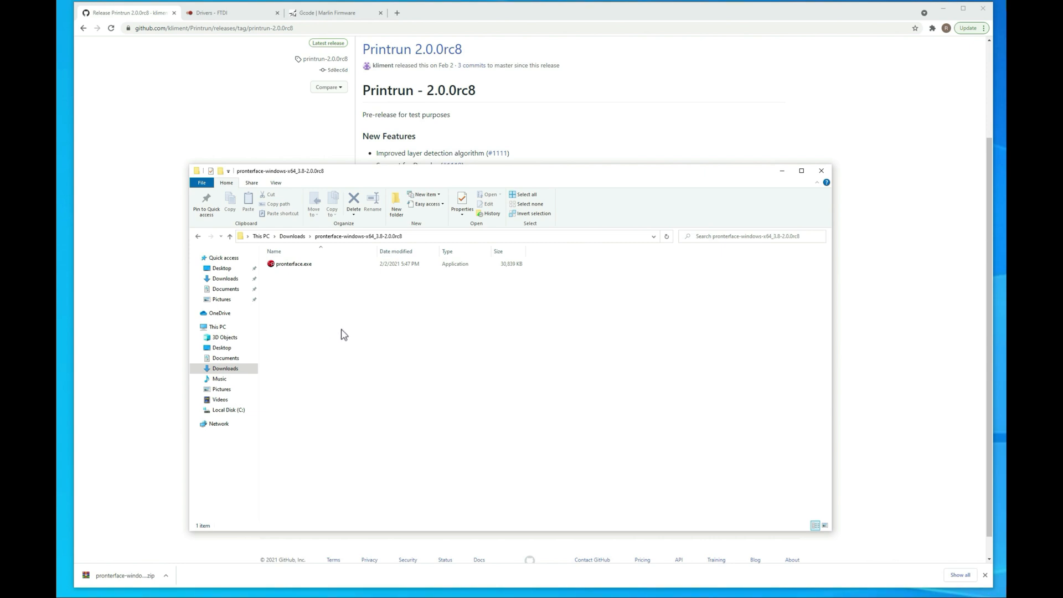
mouse_move(339, 332)
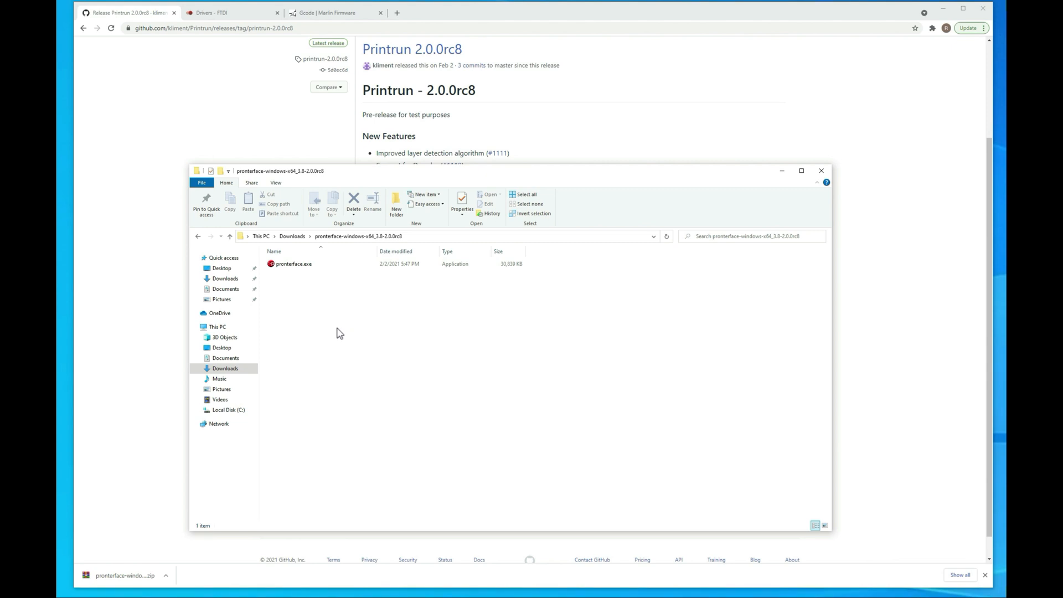
mouse_move(393, 323)
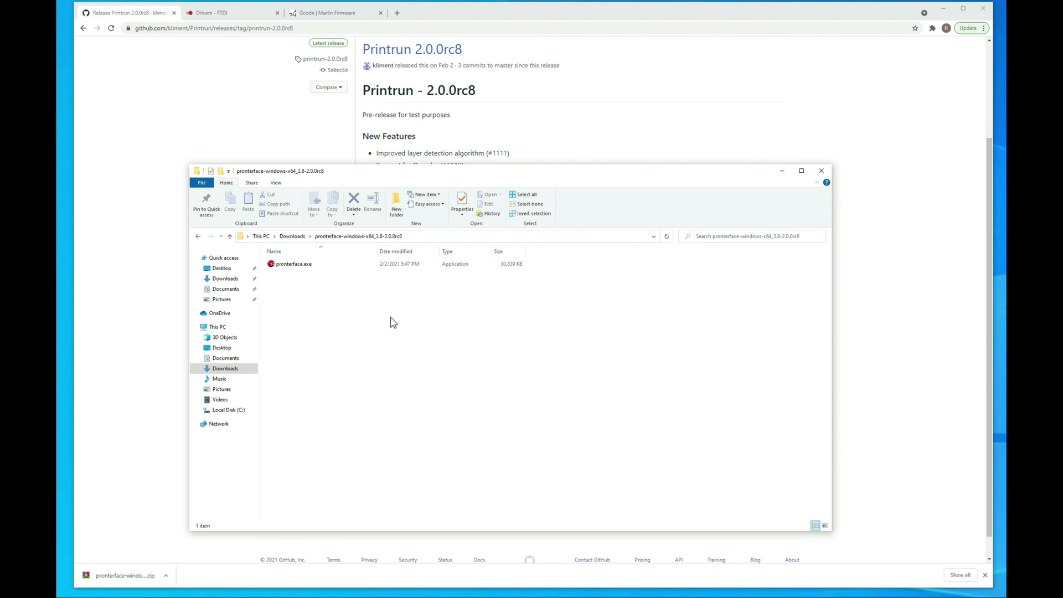
mouse_move(615, 387)
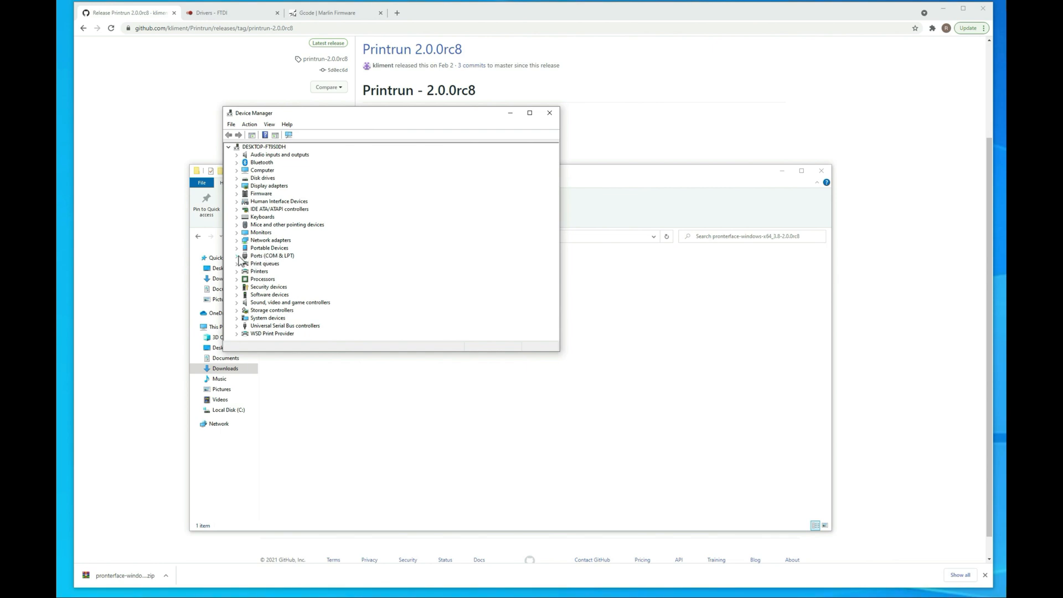
- Expand Ports (COM & LPT) and bring up actions for USB-SERIAL CH340 (COM3)
click(236, 256)
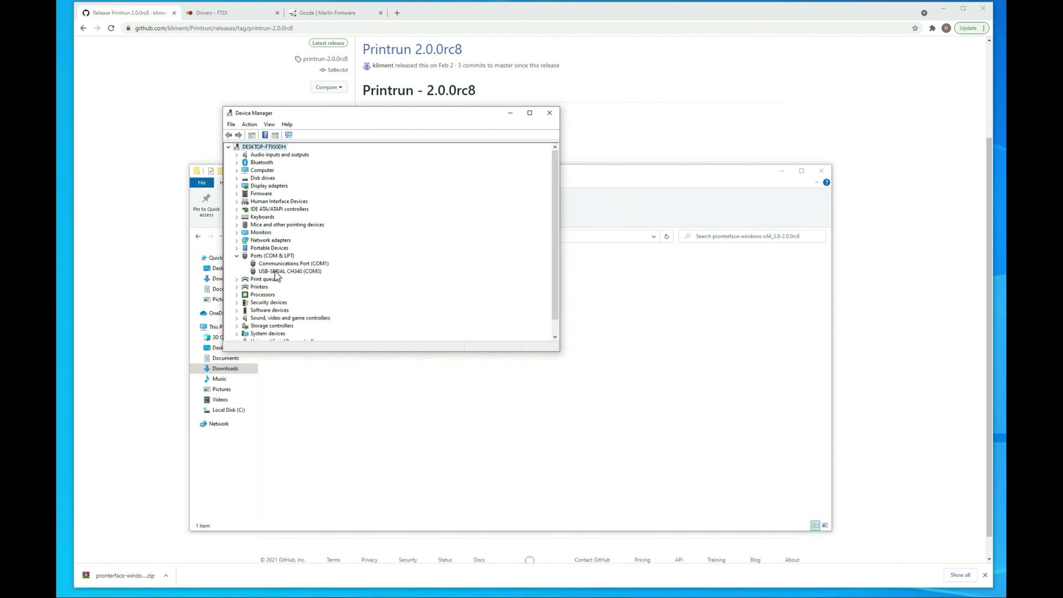
click(289, 271)
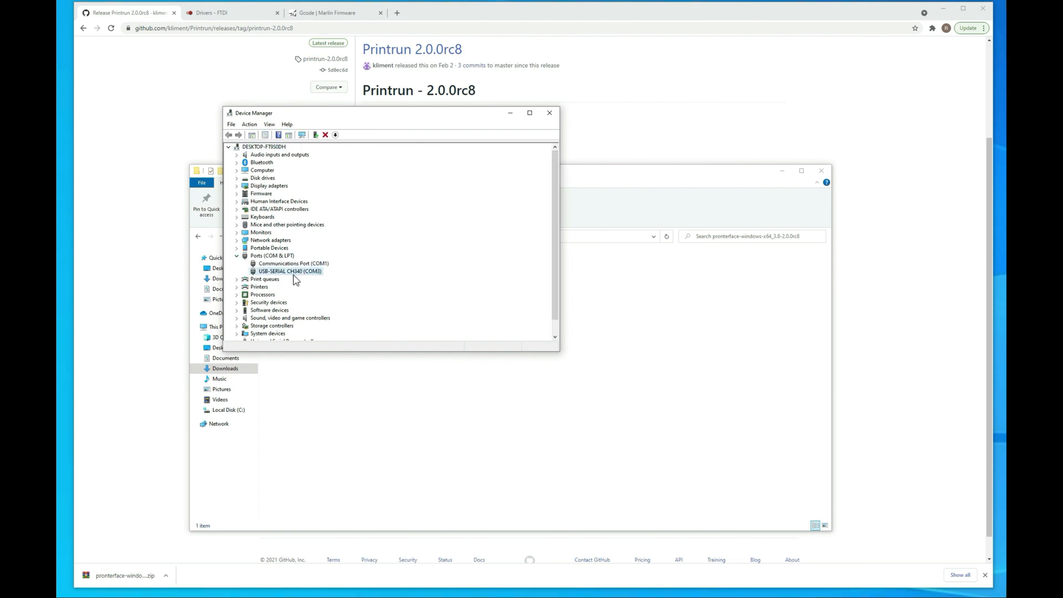
mouse_move(305, 273)
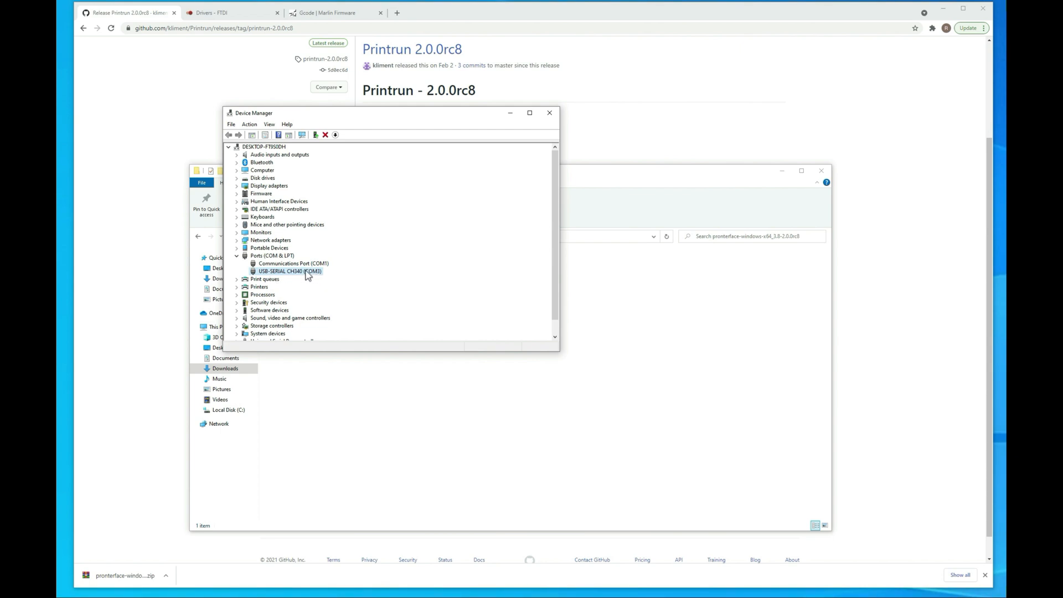
mouse_move(300, 276)
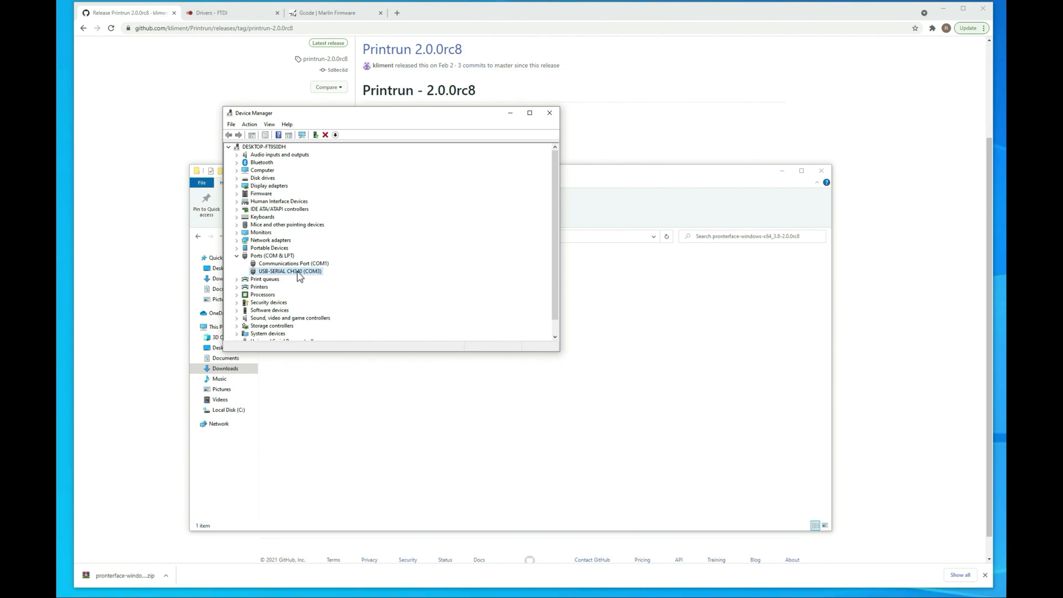
mouse_move(271, 273)
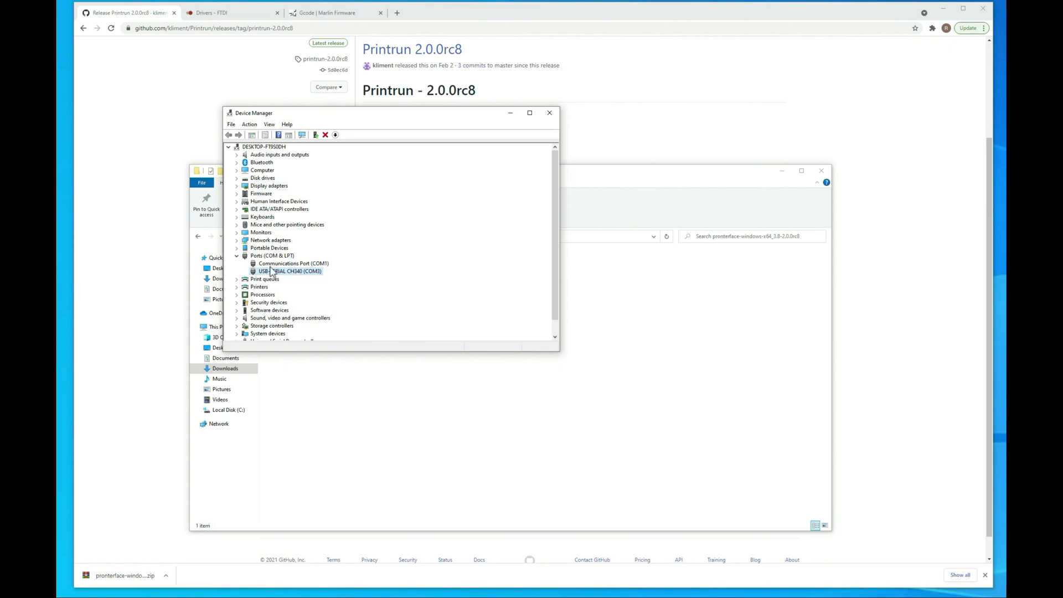
right_click(287, 271)
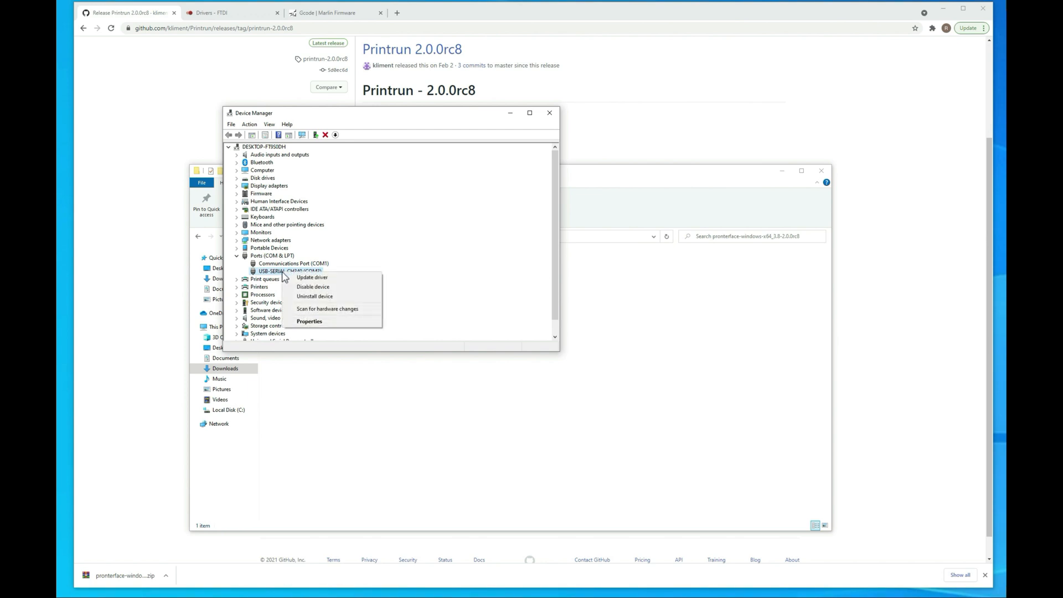
mouse_move(380, 275)
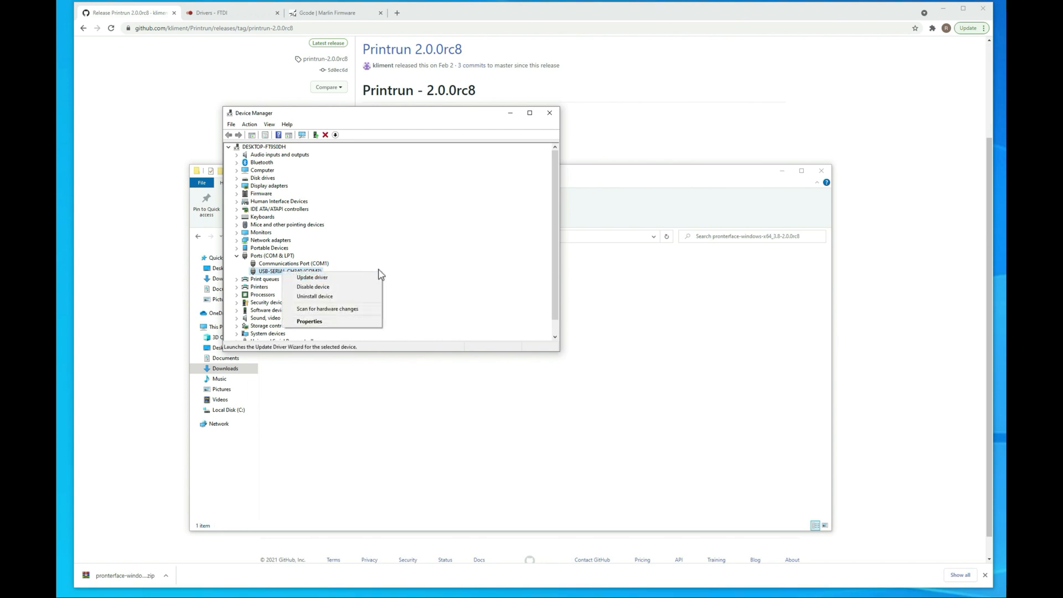
mouse_move(389, 274)
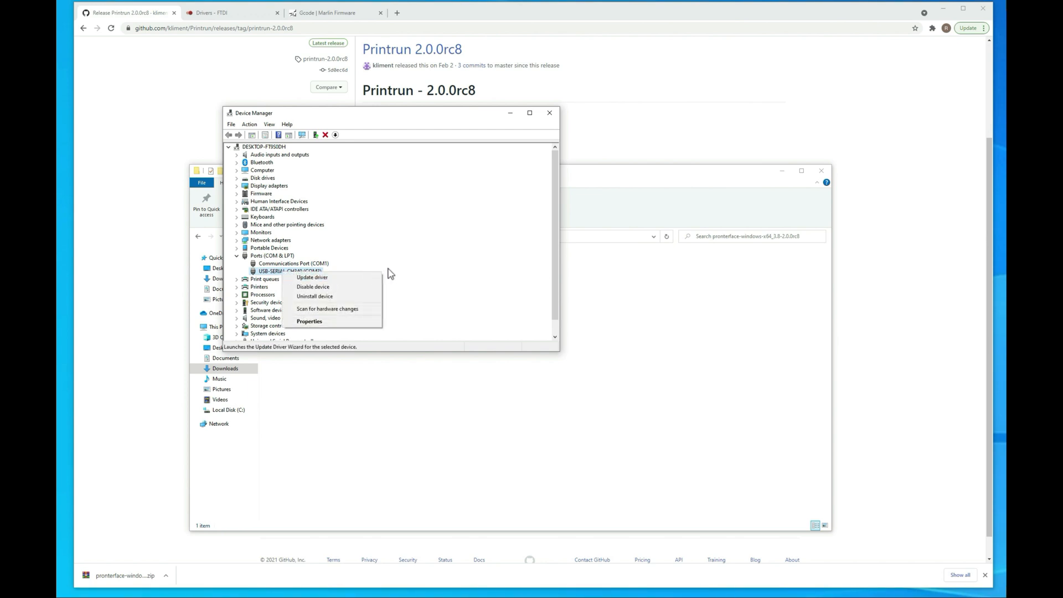
- Download CDM21228_Setup.zip from the FTDI drivers page and show it in Downloads
click(230, 12)
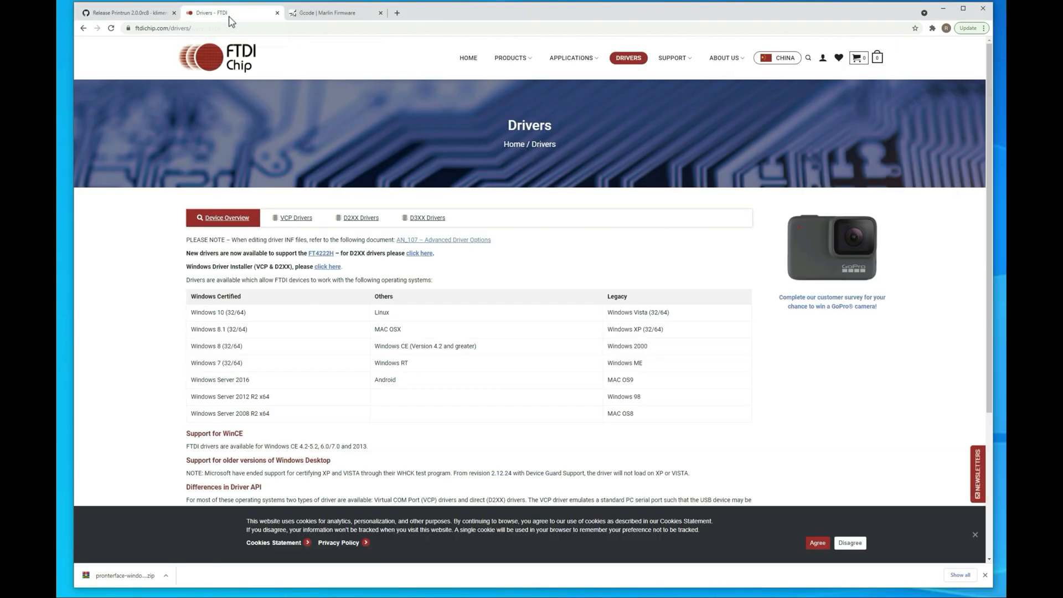
mouse_move(341, 176)
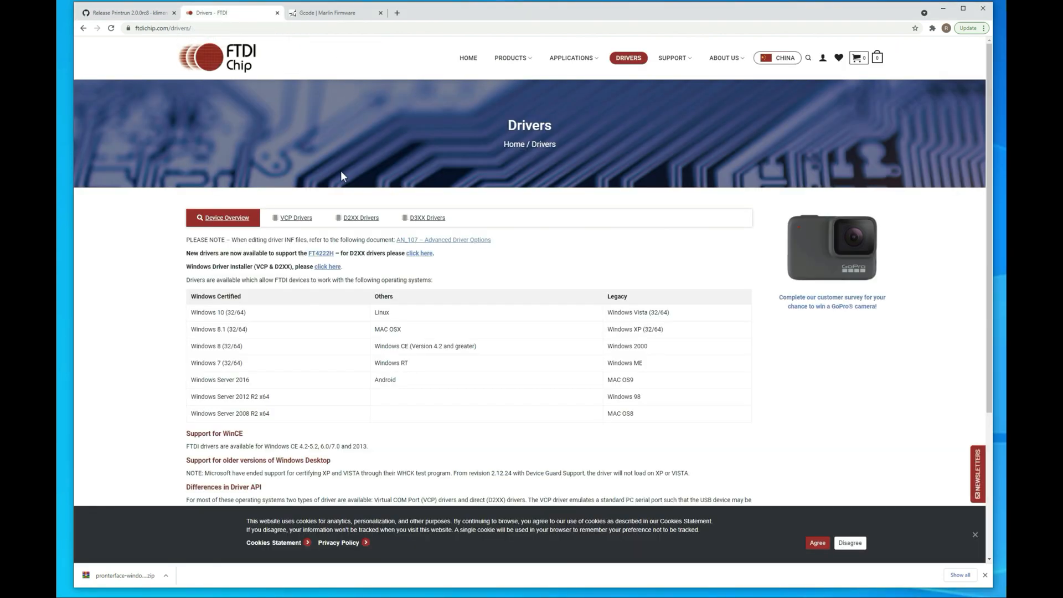
mouse_move(351, 239)
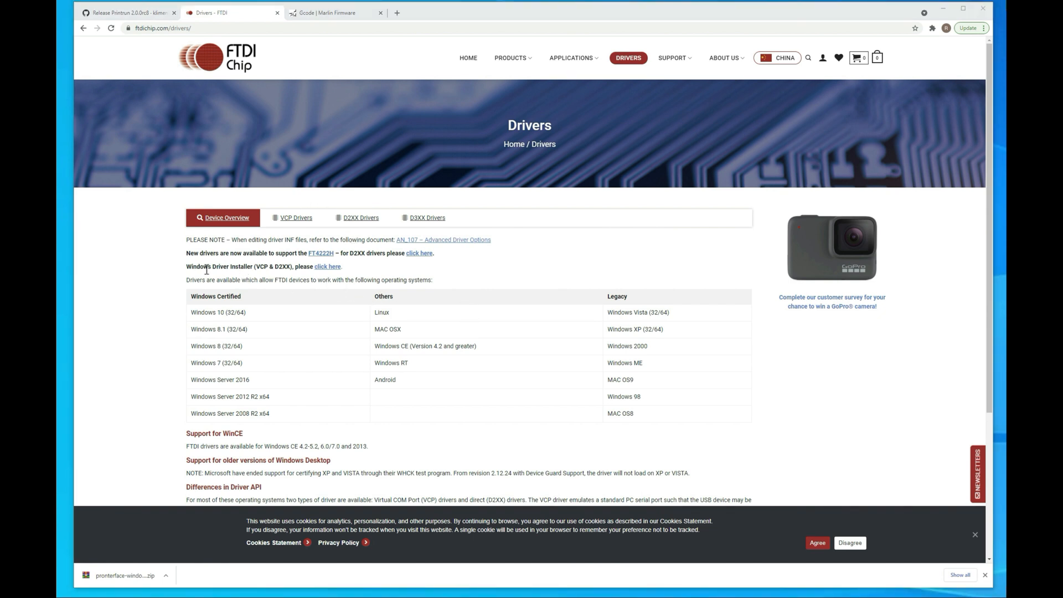
mouse_move(327, 267)
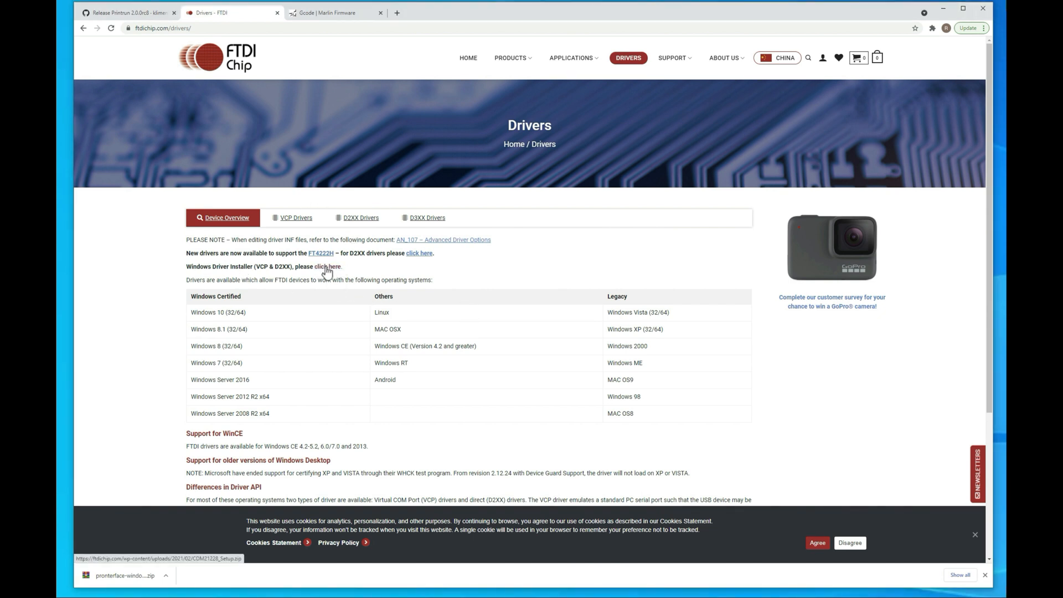
click(327, 266)
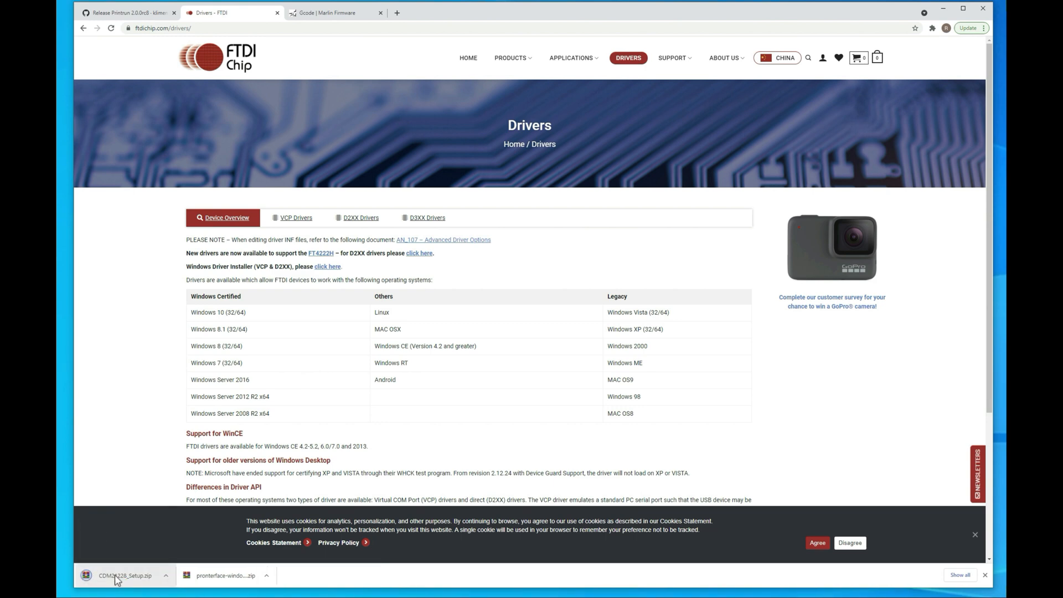
click(126, 575)
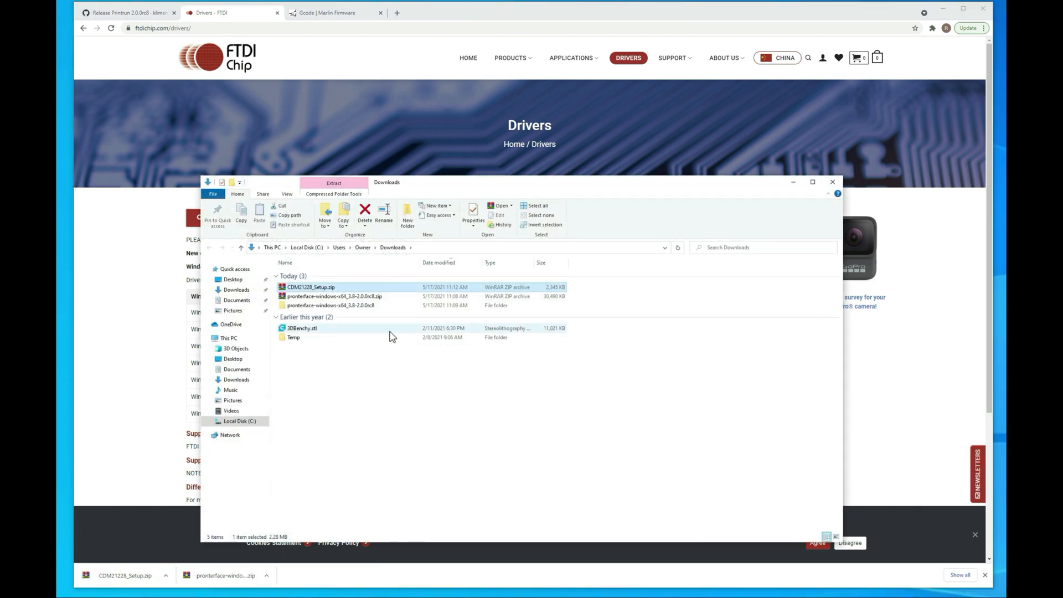
mouse_move(322, 287)
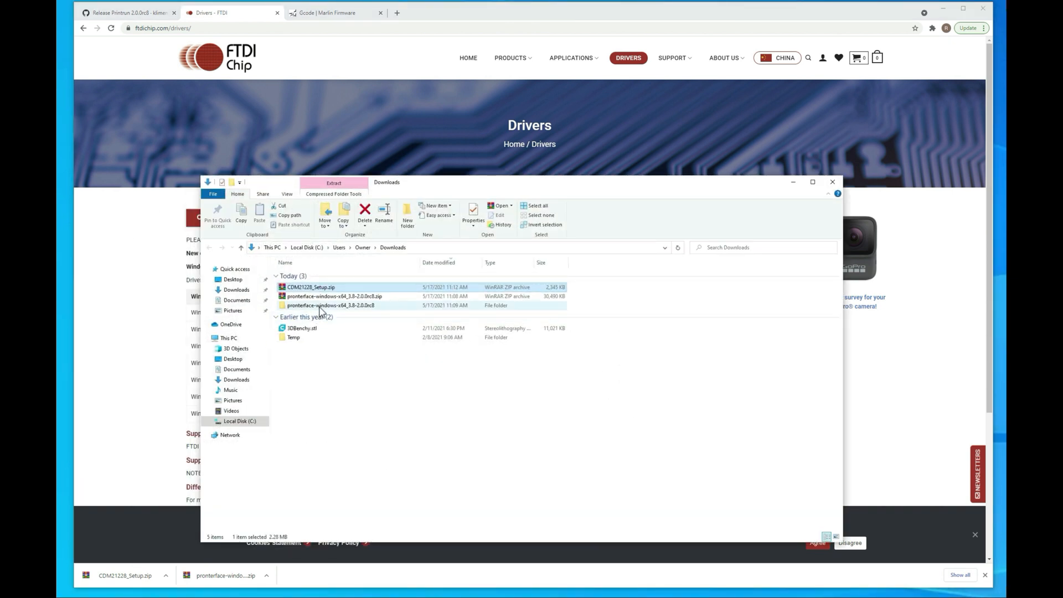
- Launch pronterface.exe from its folder, select COM3 as the port, and connect
double_click(332, 305)
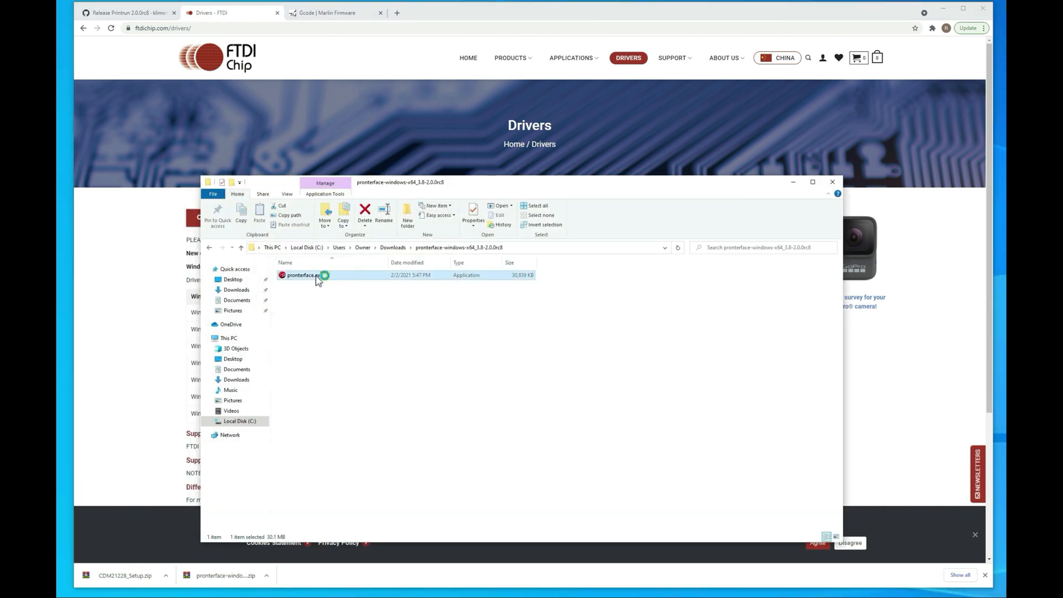
double_click(298, 275)
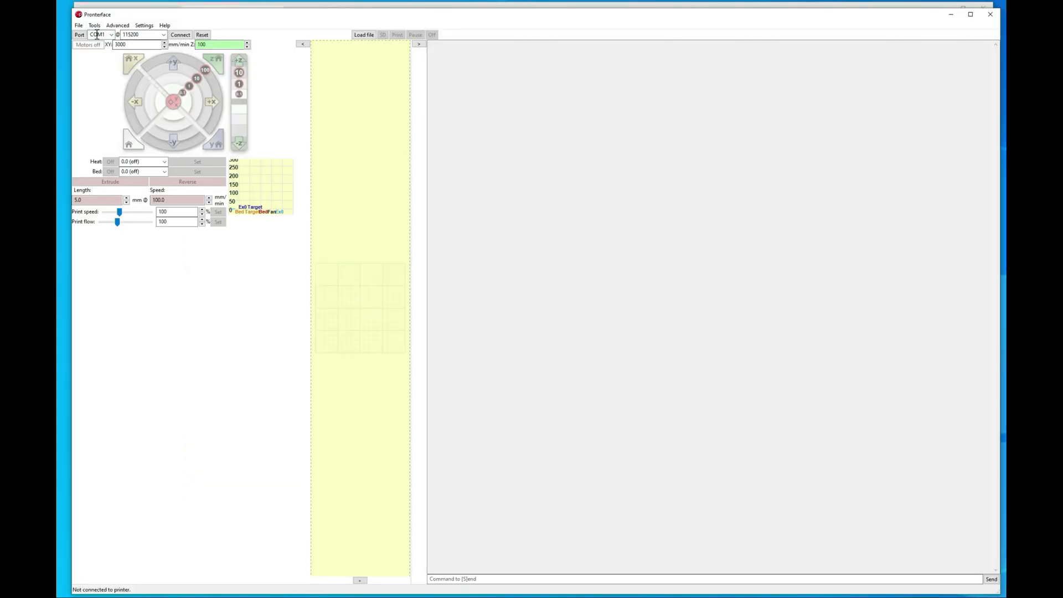
mouse_move(113, 39)
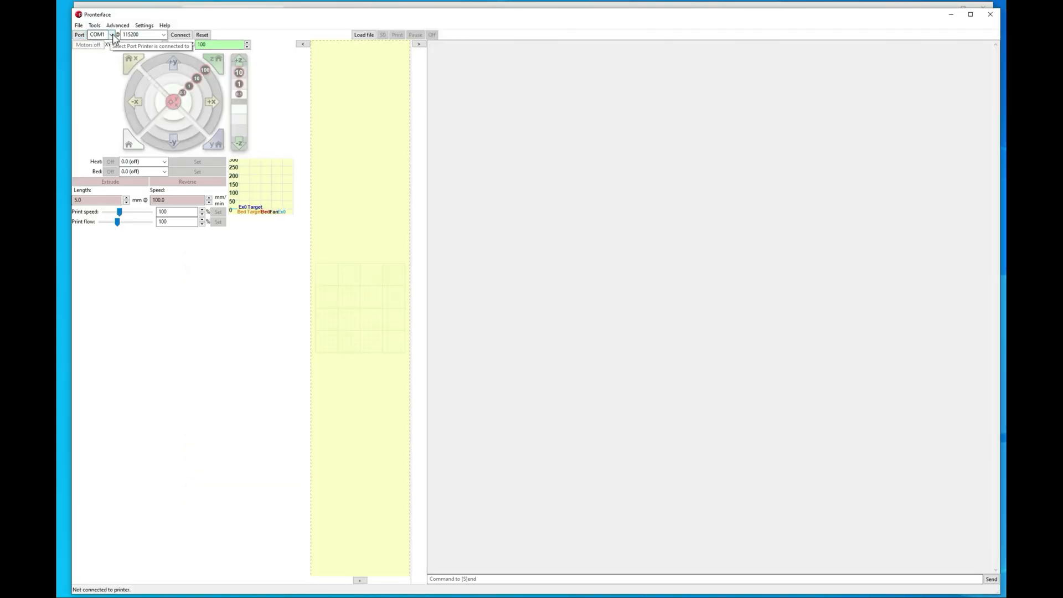
click(111, 34)
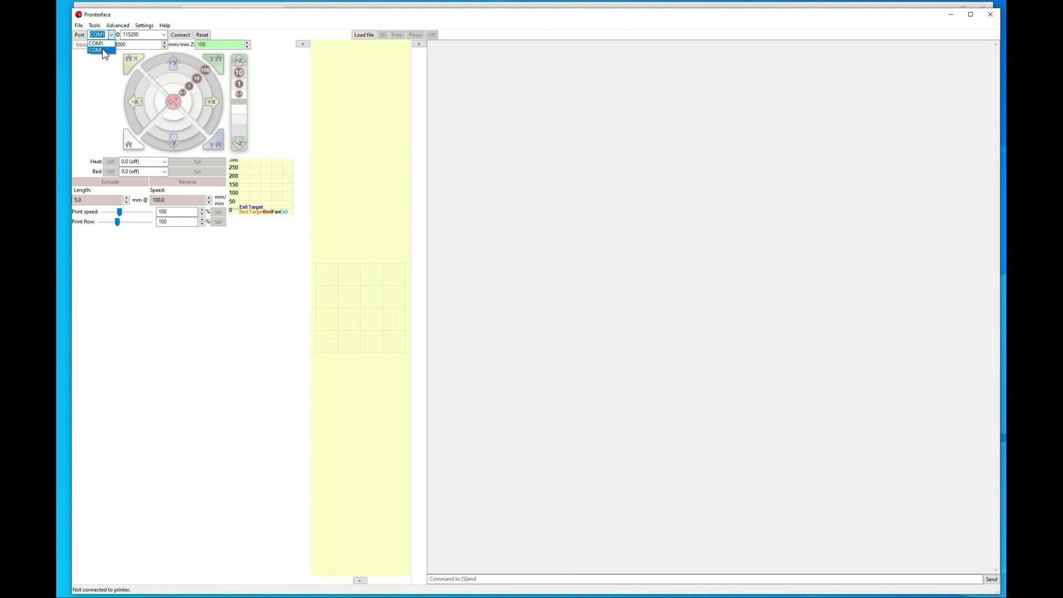
click(96, 49)
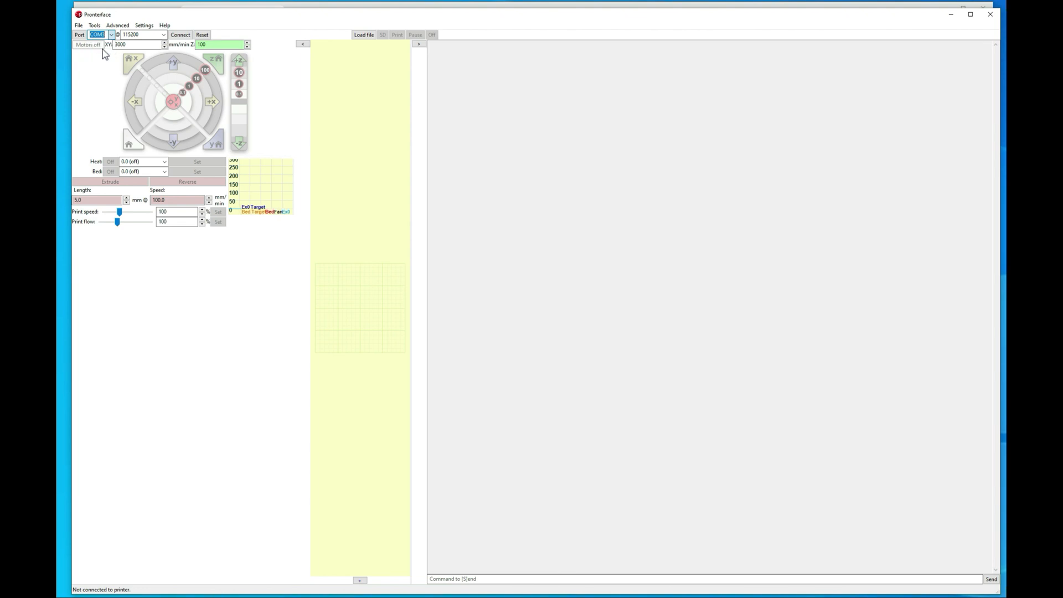
click(181, 34)
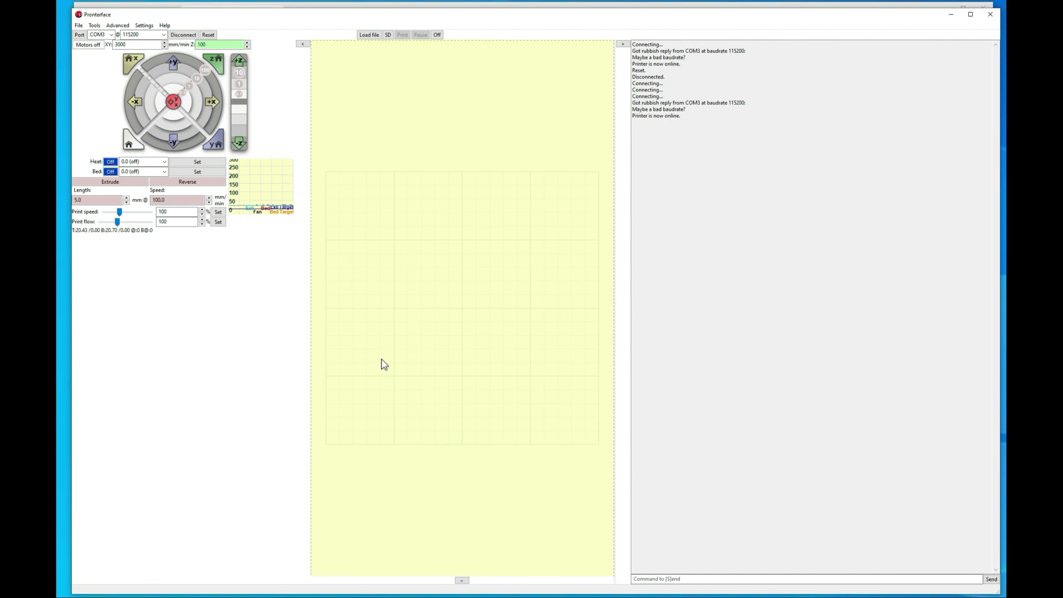
mouse_move(410, 396)
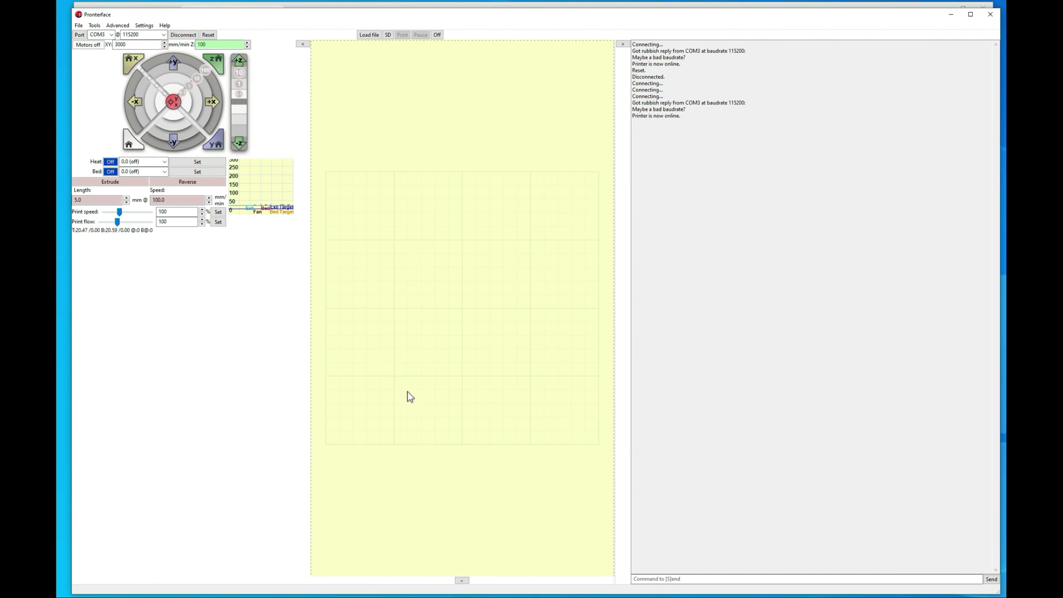
mouse_move(396, 402)
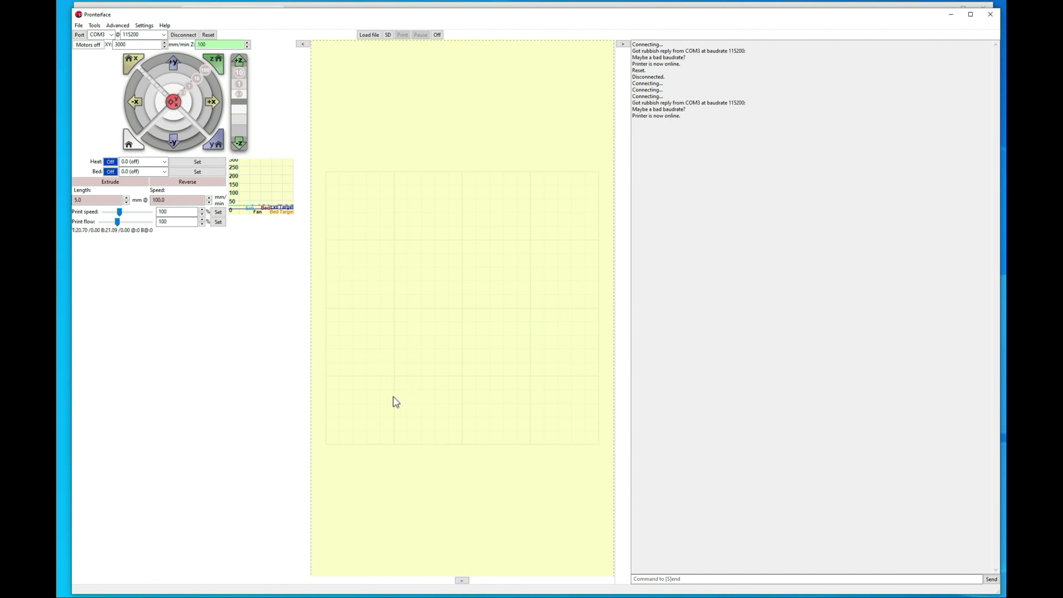
mouse_move(420, 325)
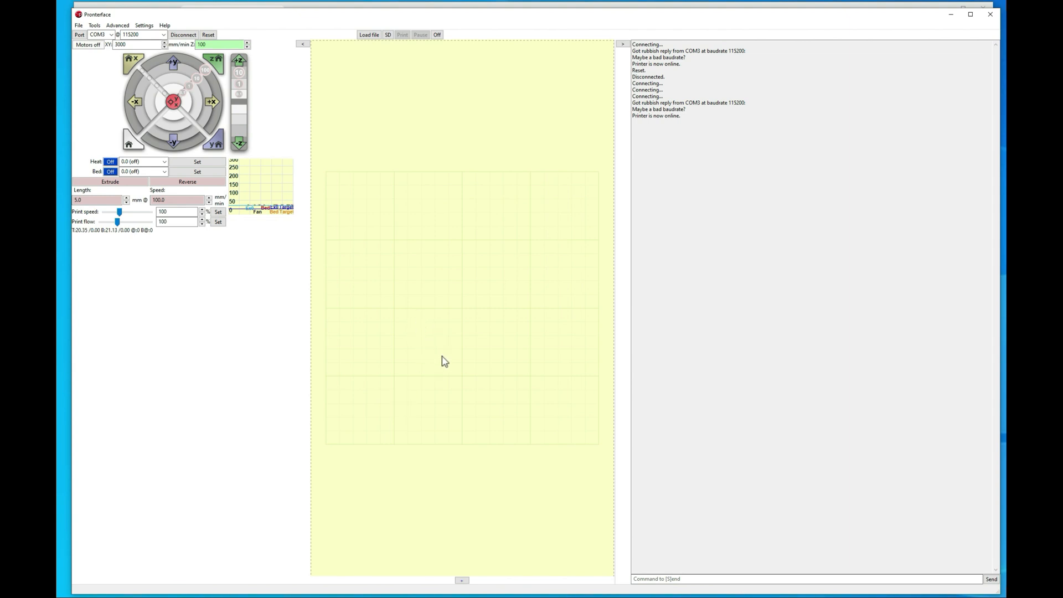
mouse_move(672, 256)
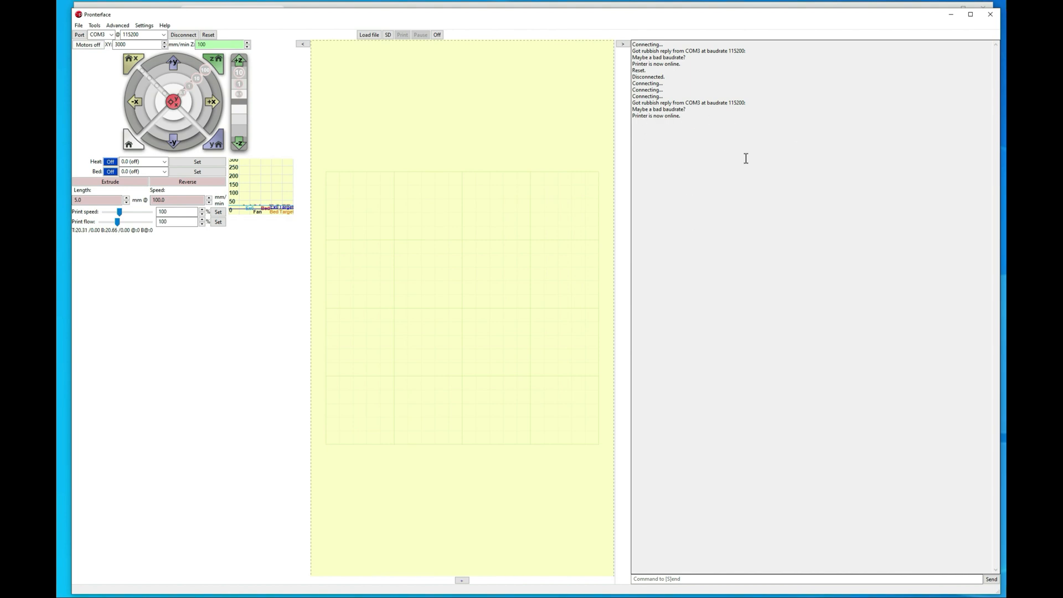
mouse_move(374, 309)
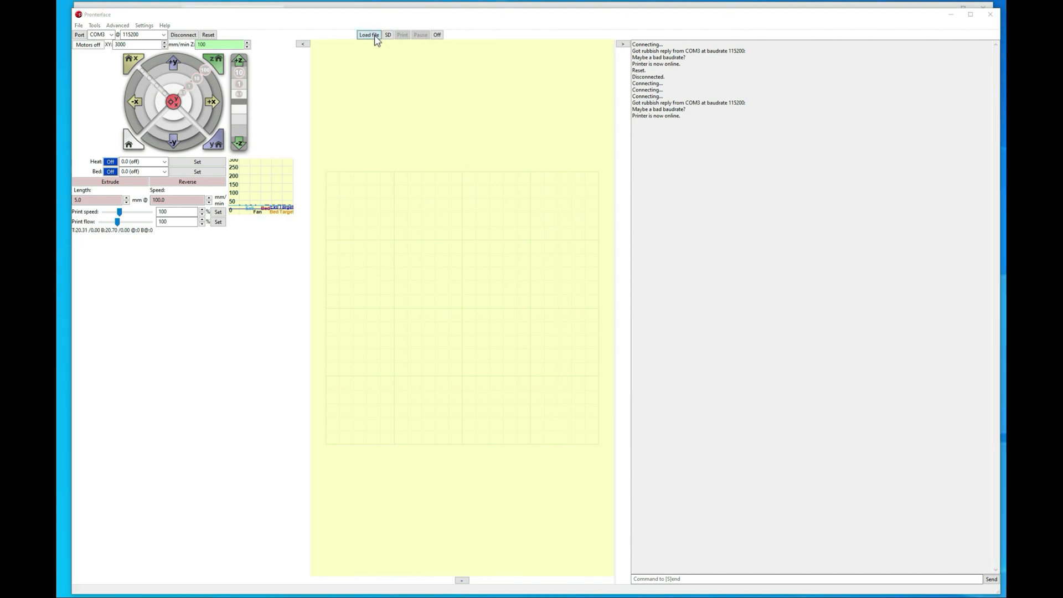
- Try loading the 3DBenchy.stl model into Pronterface
click(369, 35)
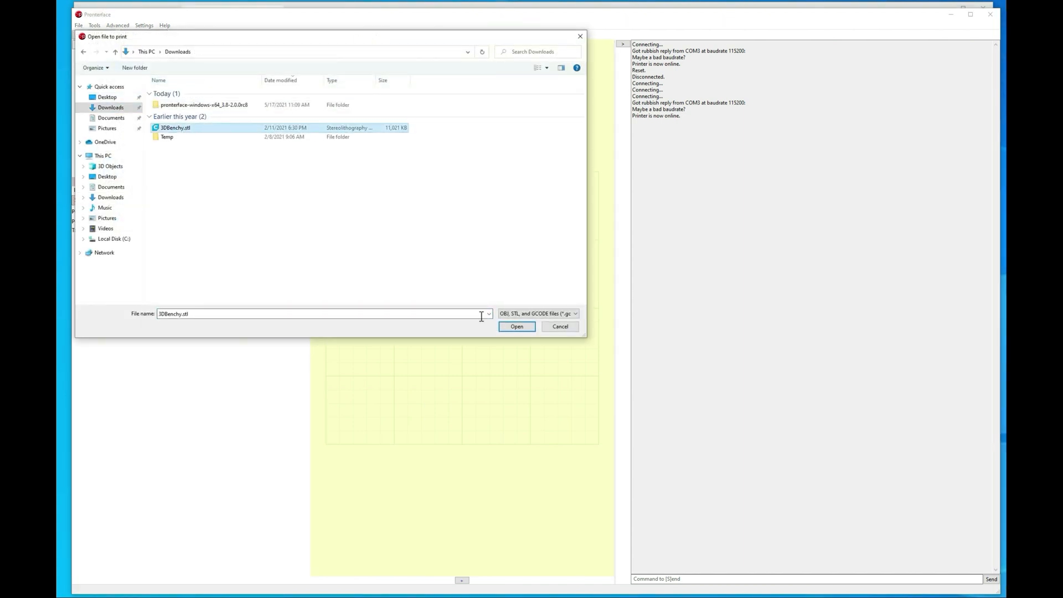
click(516, 326)
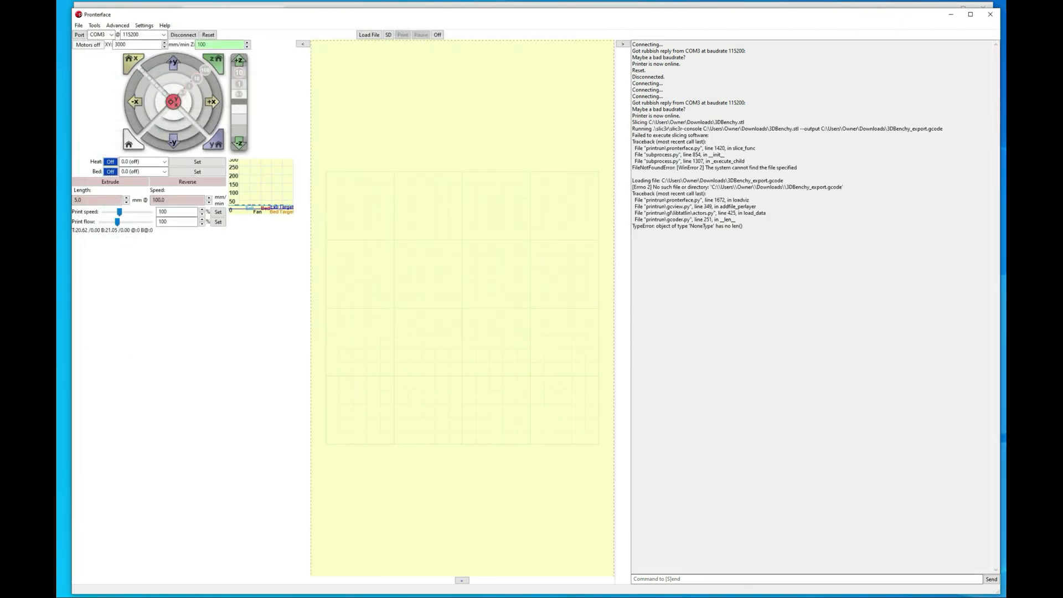
mouse_move(547, 321)
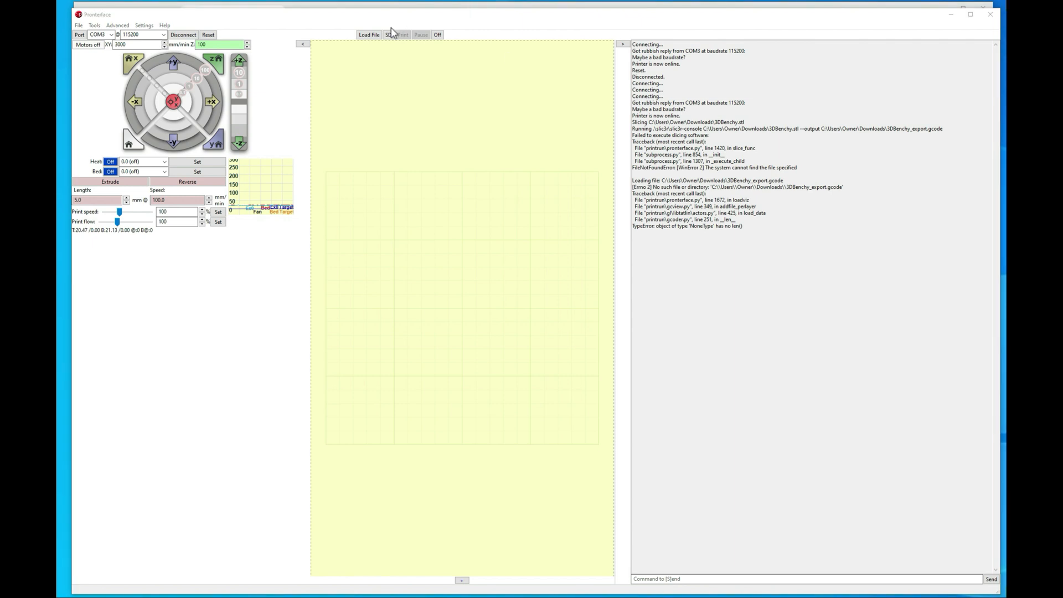
- Load the pre-sliced CE3PRO_3DBenchy.gcode file from Downloads
click(368, 35)
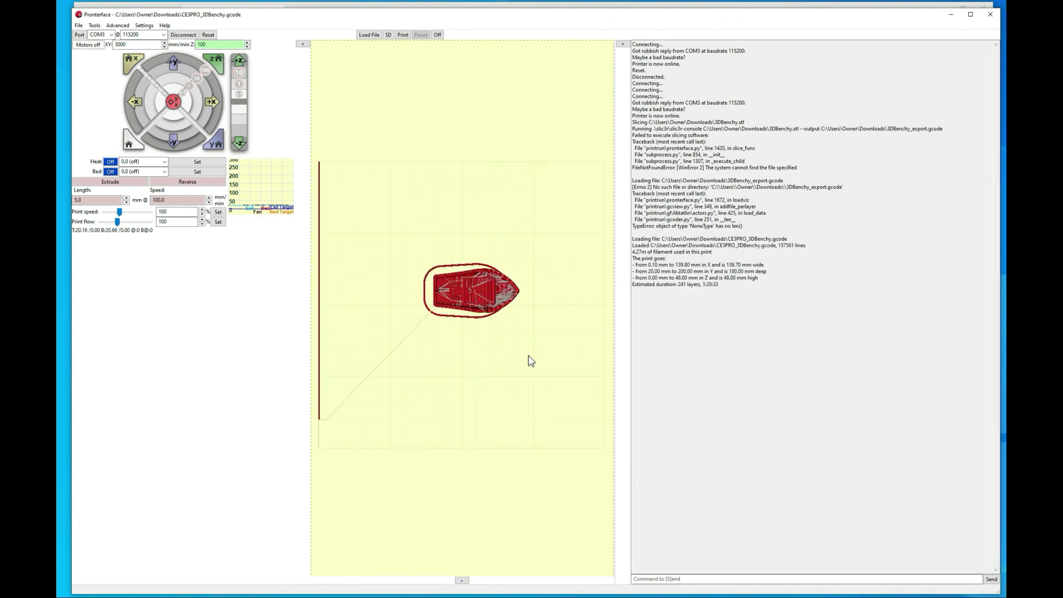
mouse_move(455, 363)
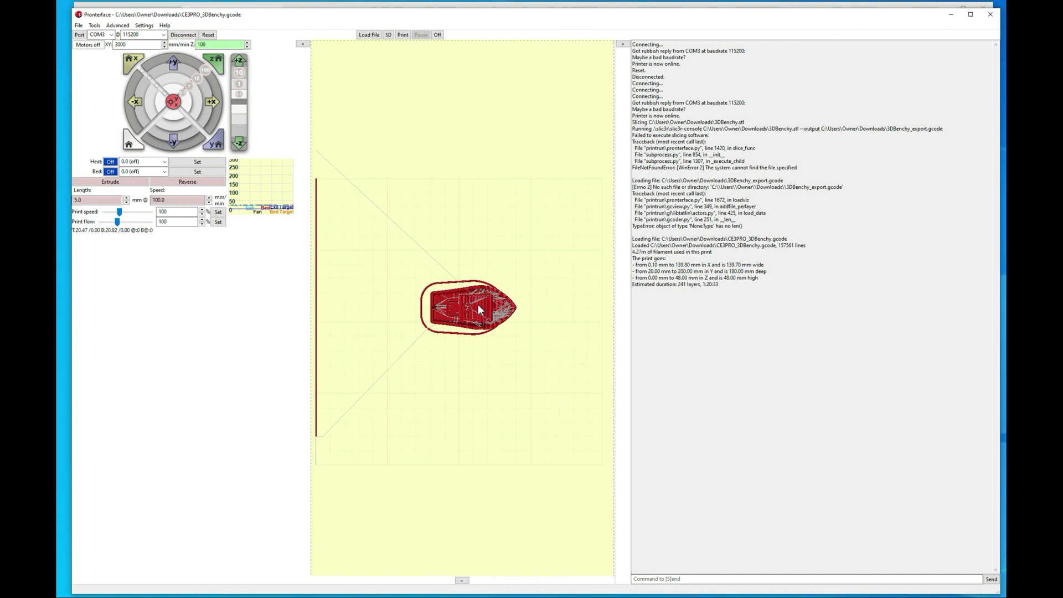
mouse_move(437, 311)
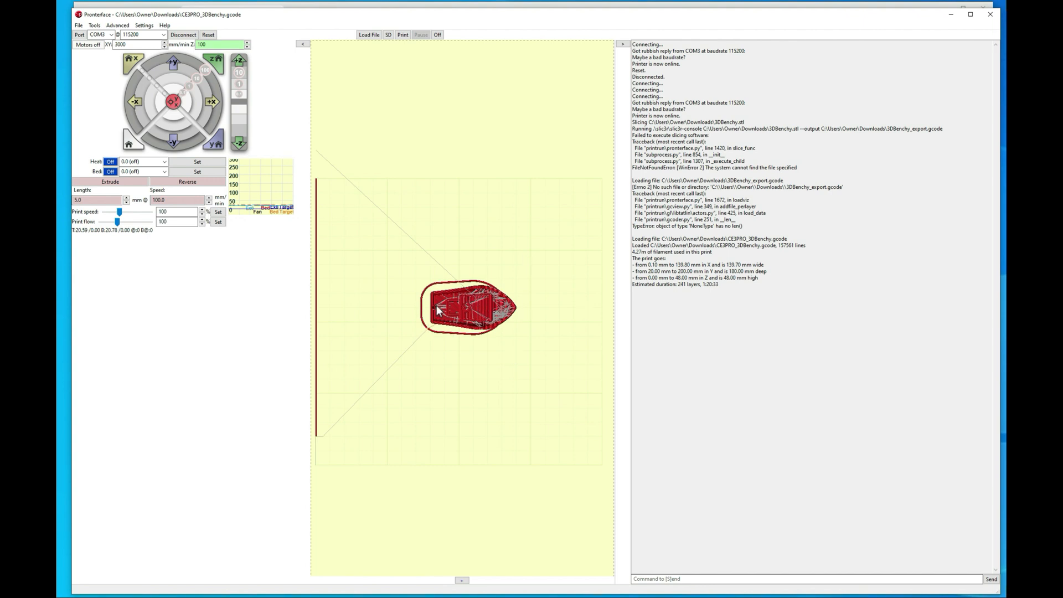
mouse_move(656, 259)
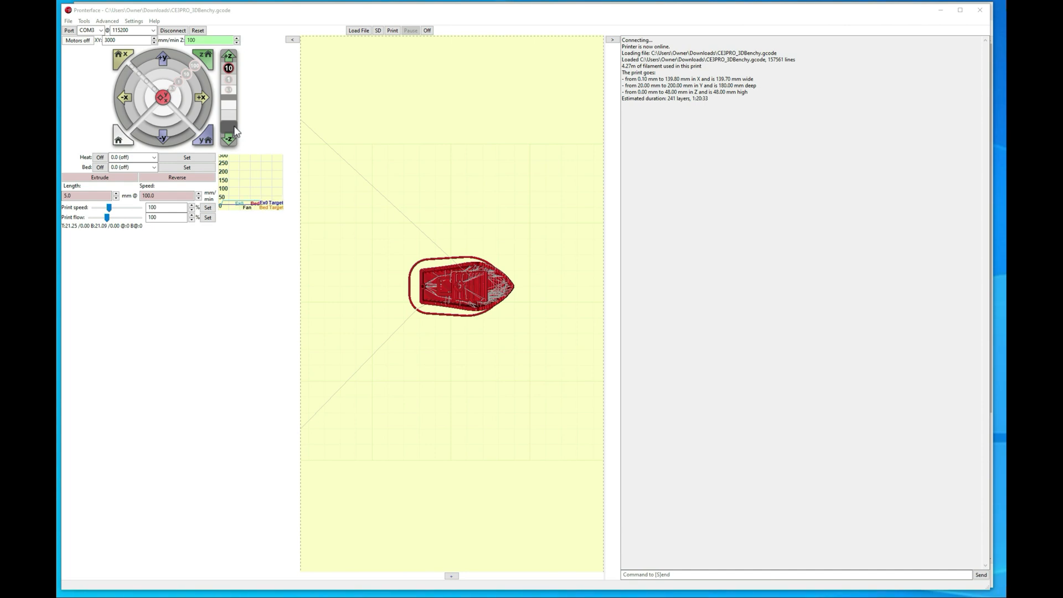
mouse_move(117, 142)
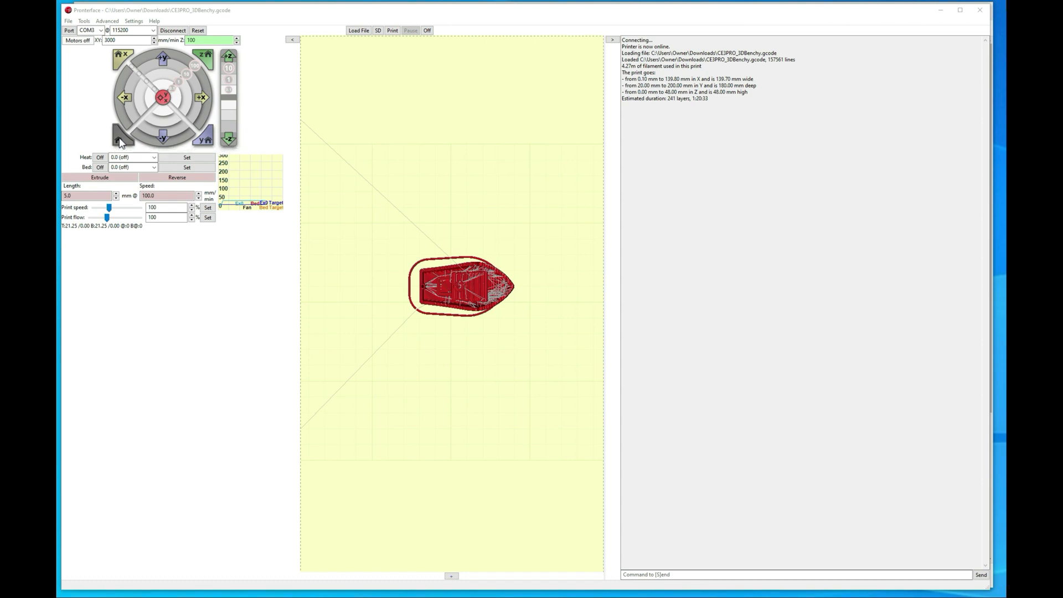
- Send the G28 homing command from the console entry box
click(800, 574)
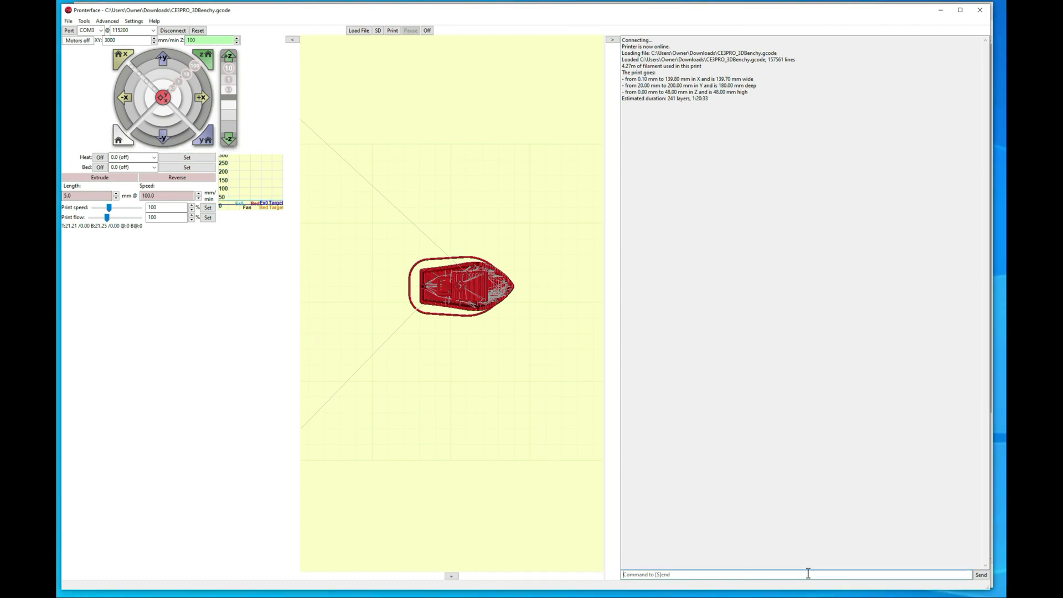
text(g28)
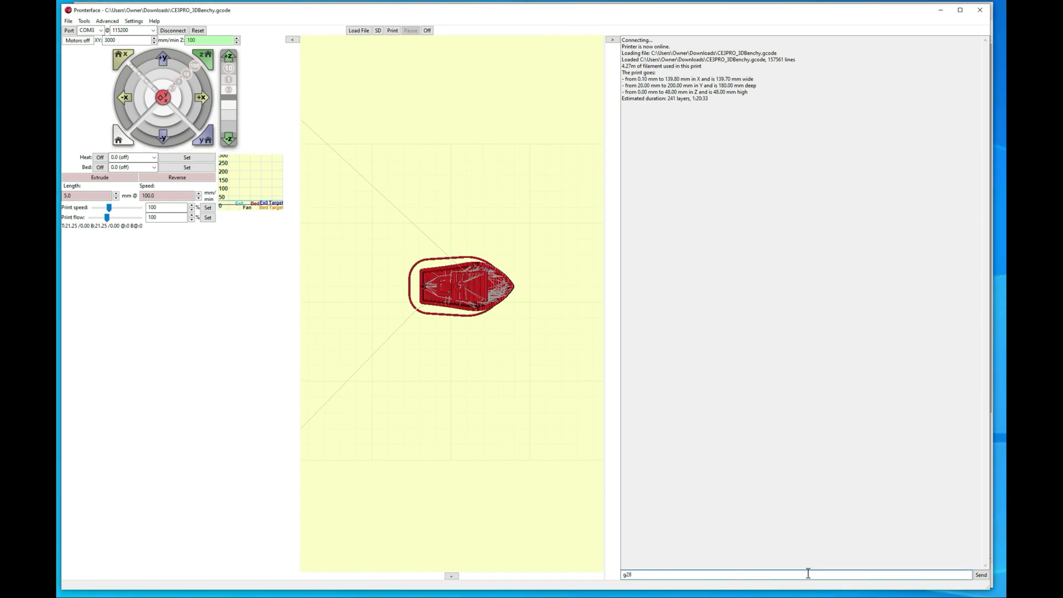
click(980, 574)
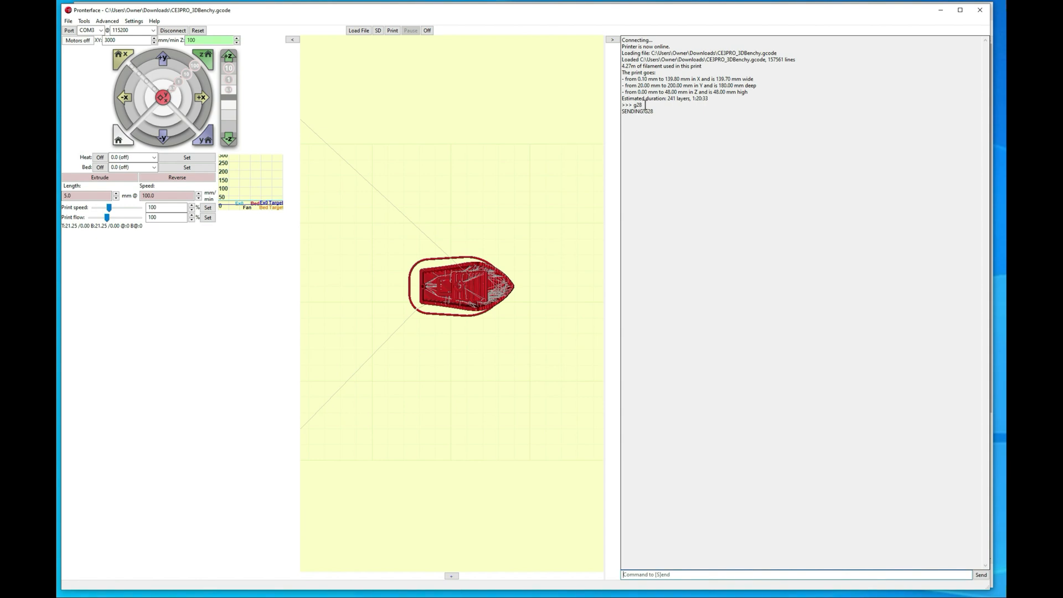
mouse_move(576, 242)
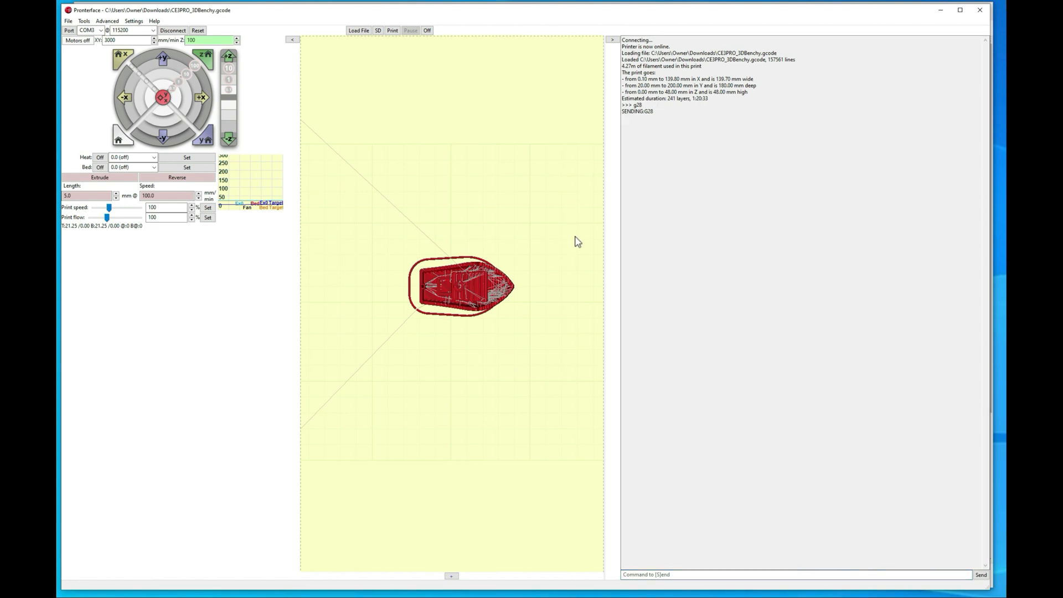
mouse_move(644, 452)
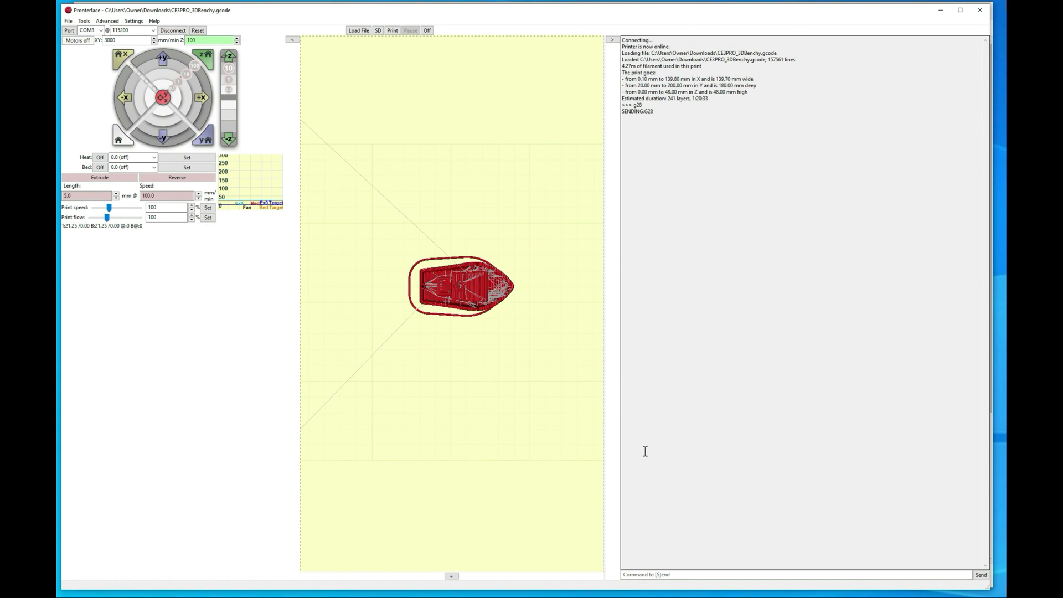
mouse_move(637, 495)
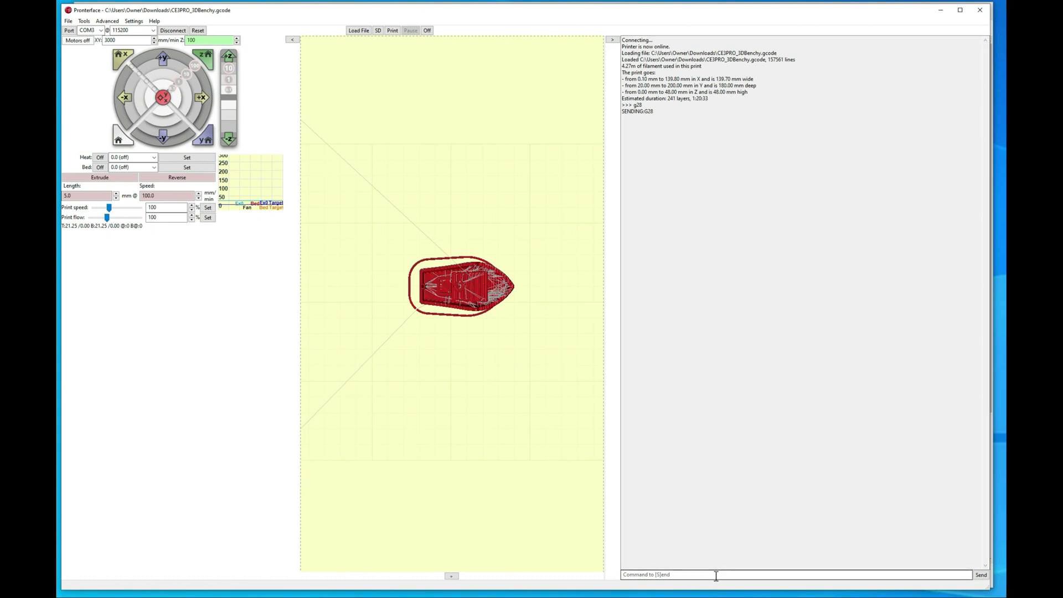
mouse_move(712, 574)
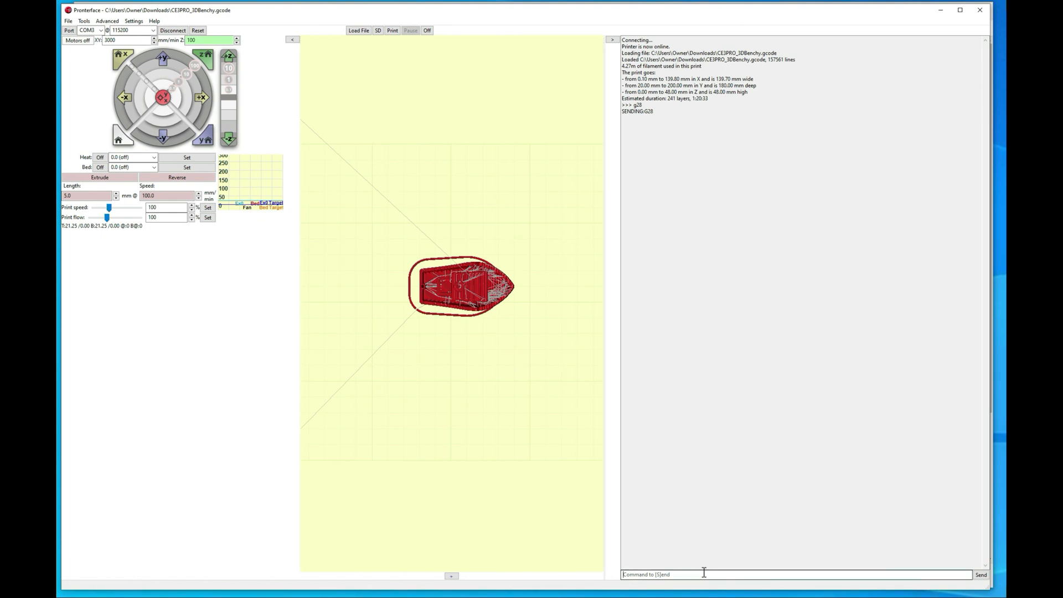
- Send M211 S0 to disable the soft endstops
text(M2)
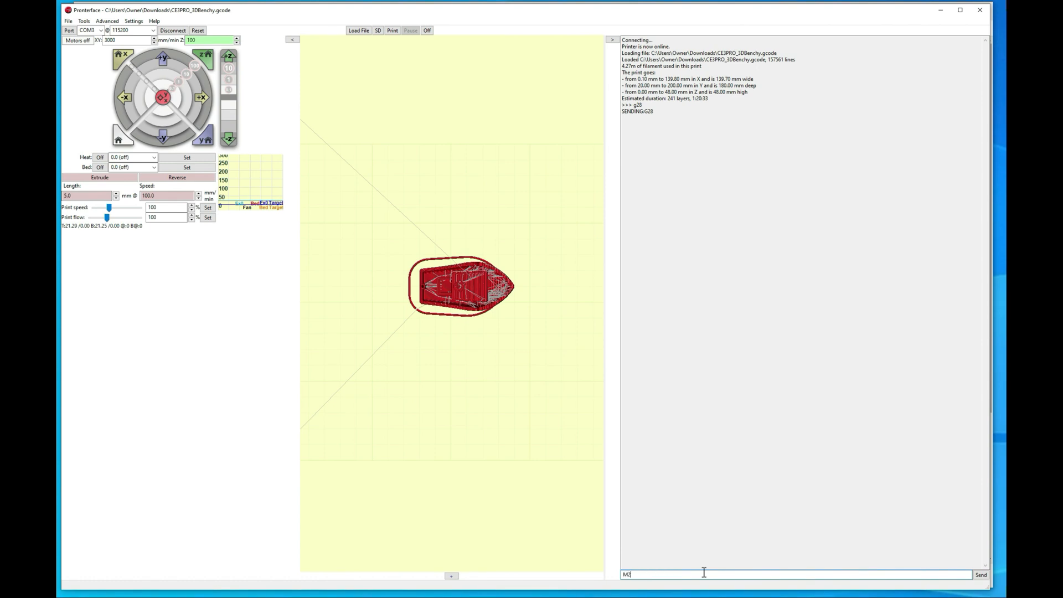
text(211 S)
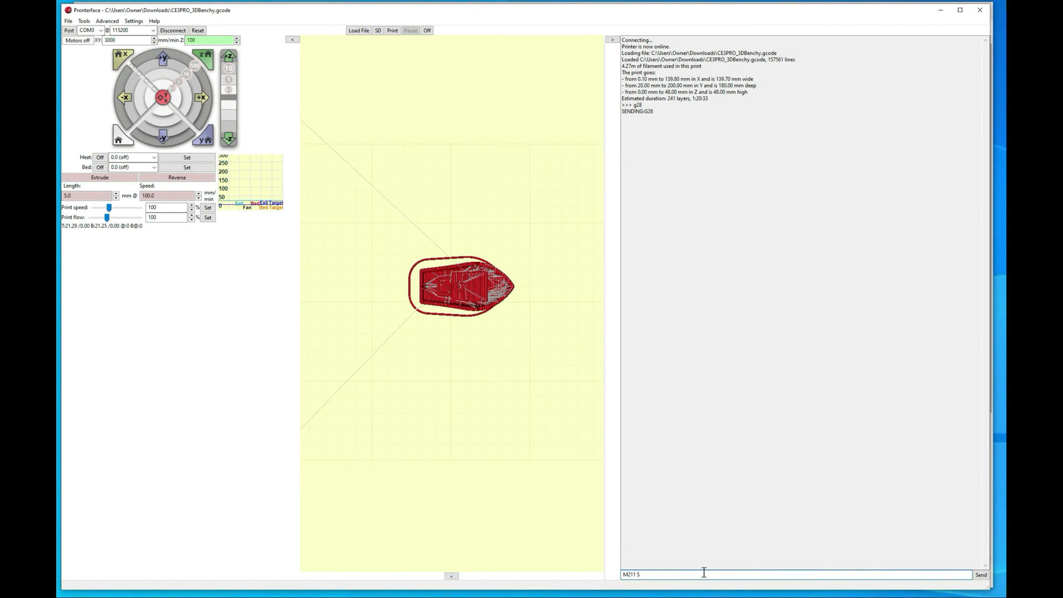
click(980, 574)
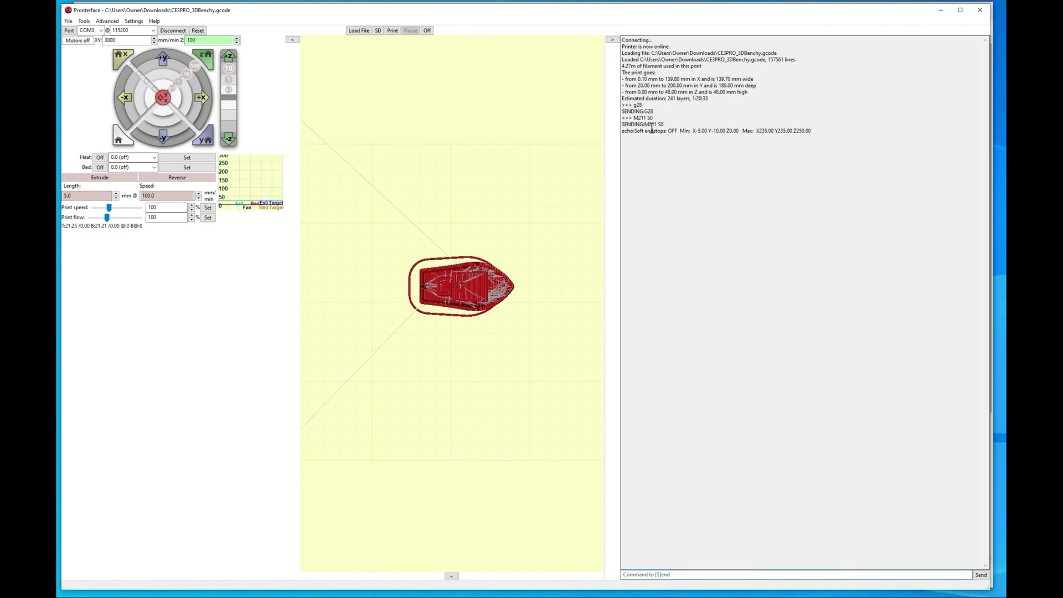
- Send M211 S1 to re-enable the soft endstops
double_click(660, 130)
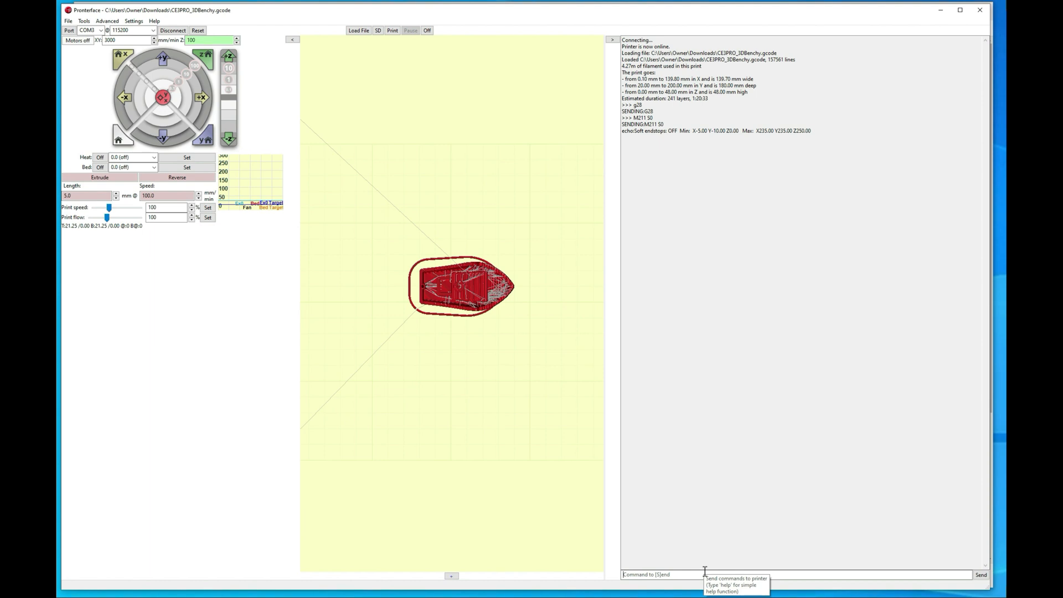
text(2)
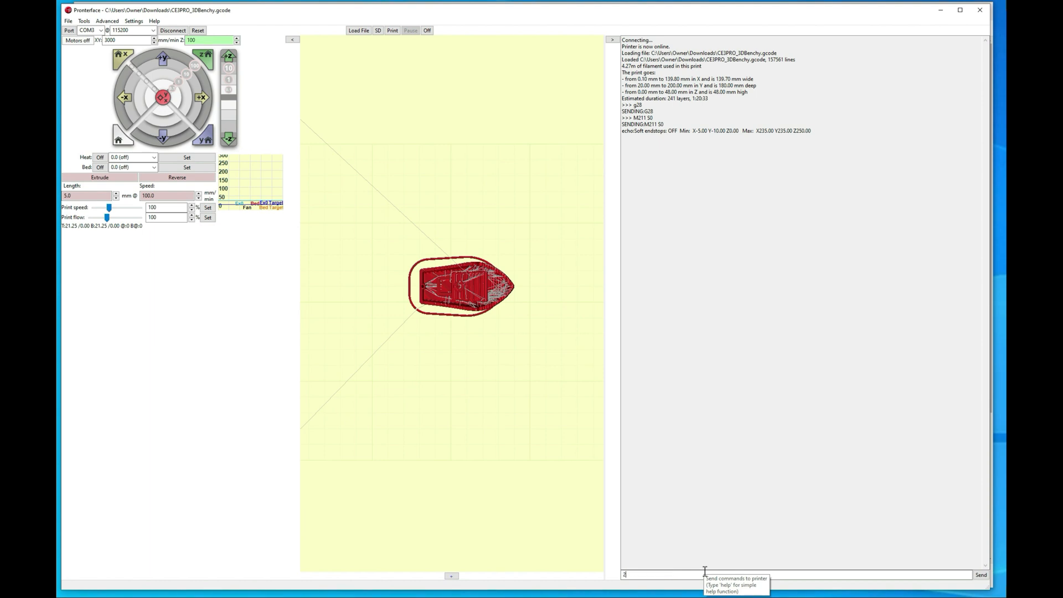
text(M211 S1)
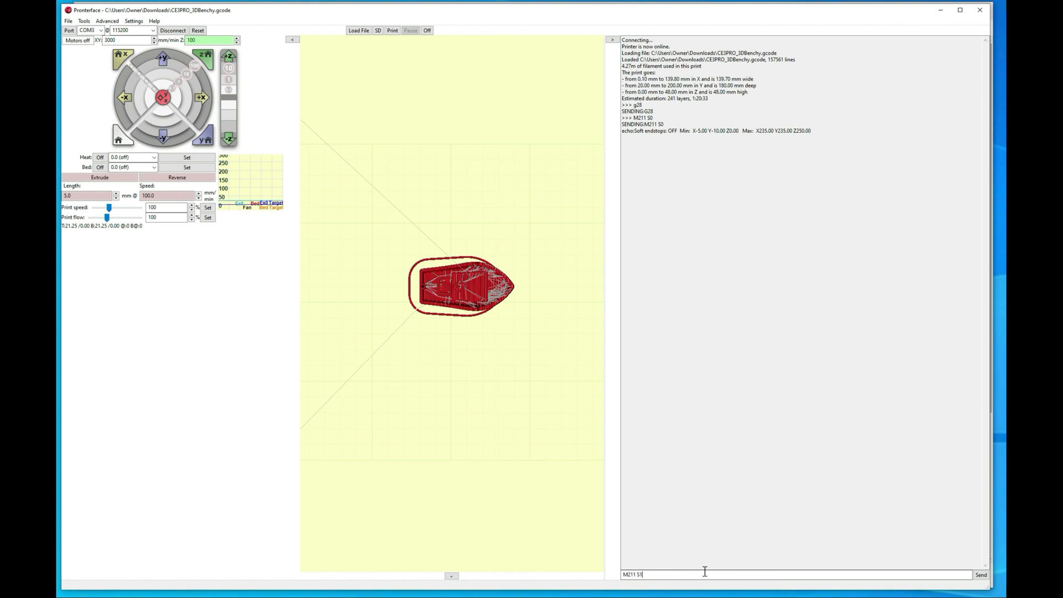
click(980, 574)
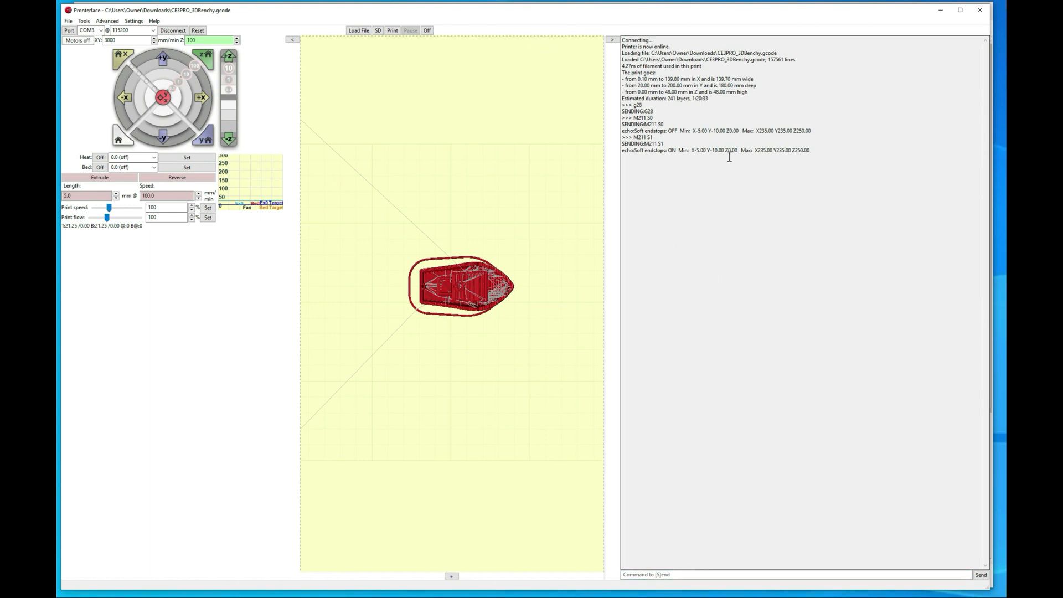
mouse_move(669, 195)
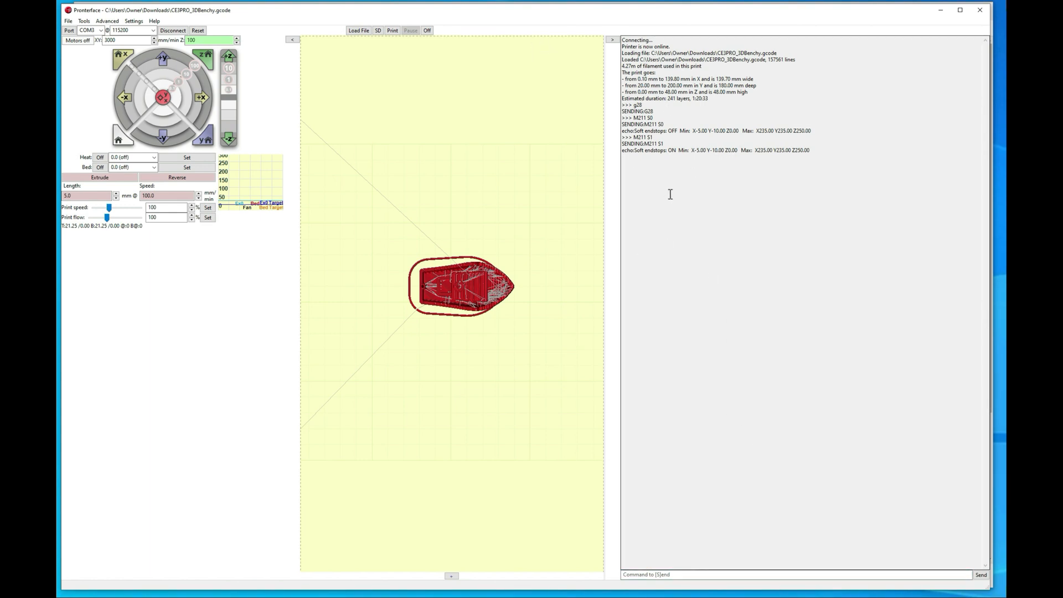
mouse_move(585, 247)
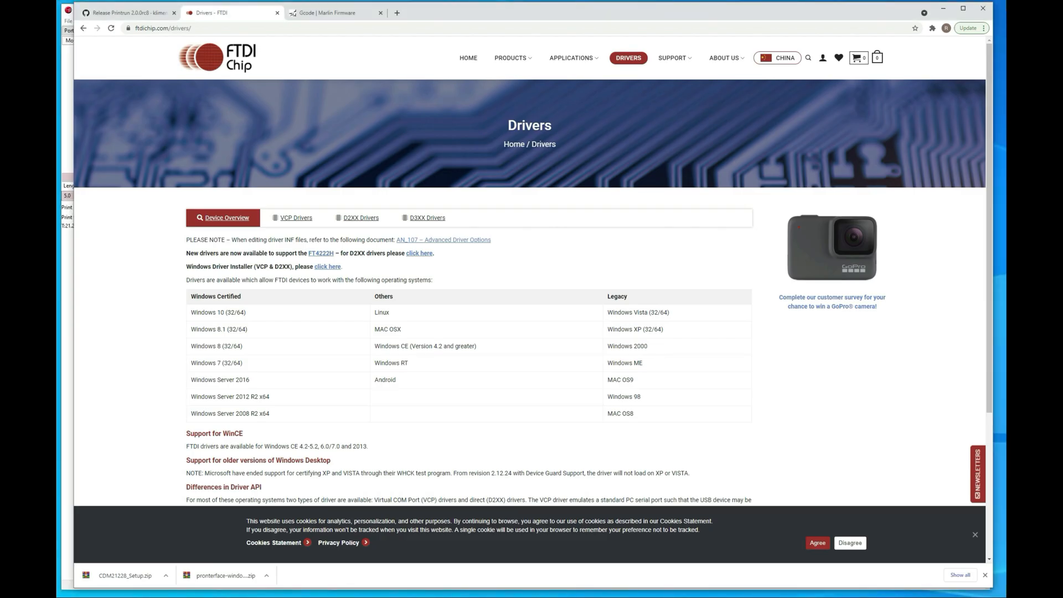
- Open the Marlin G28 Auto Home page from the G-code index
click(333, 13)
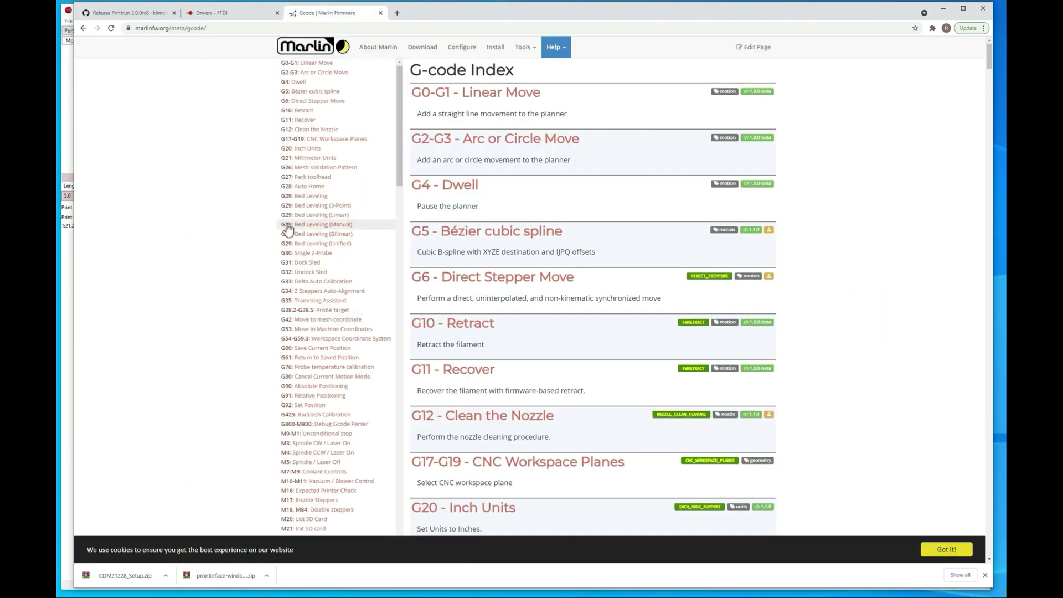
mouse_move(305, 186)
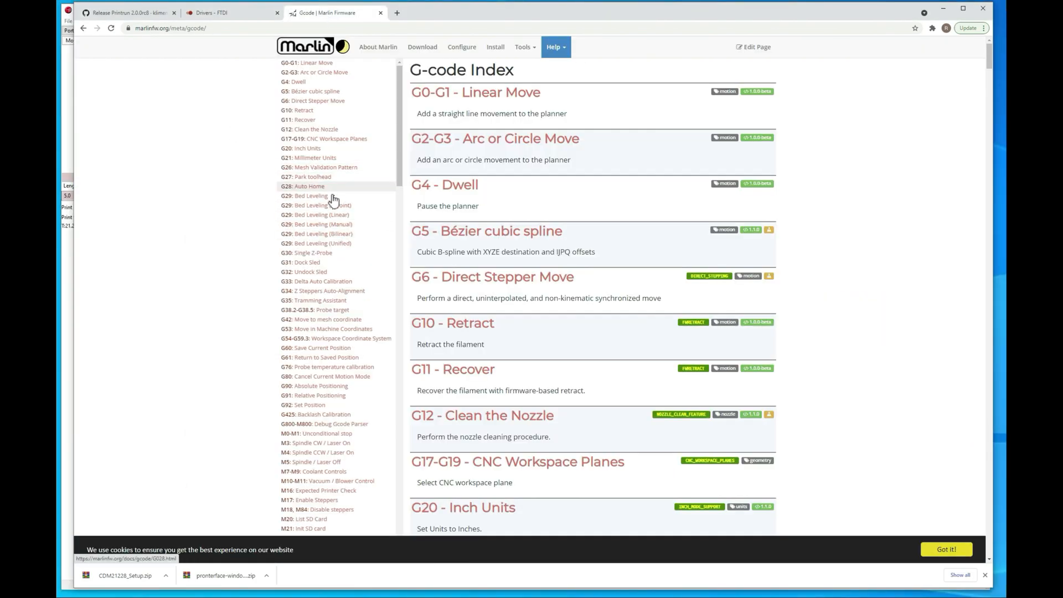
mouse_move(323, 319)
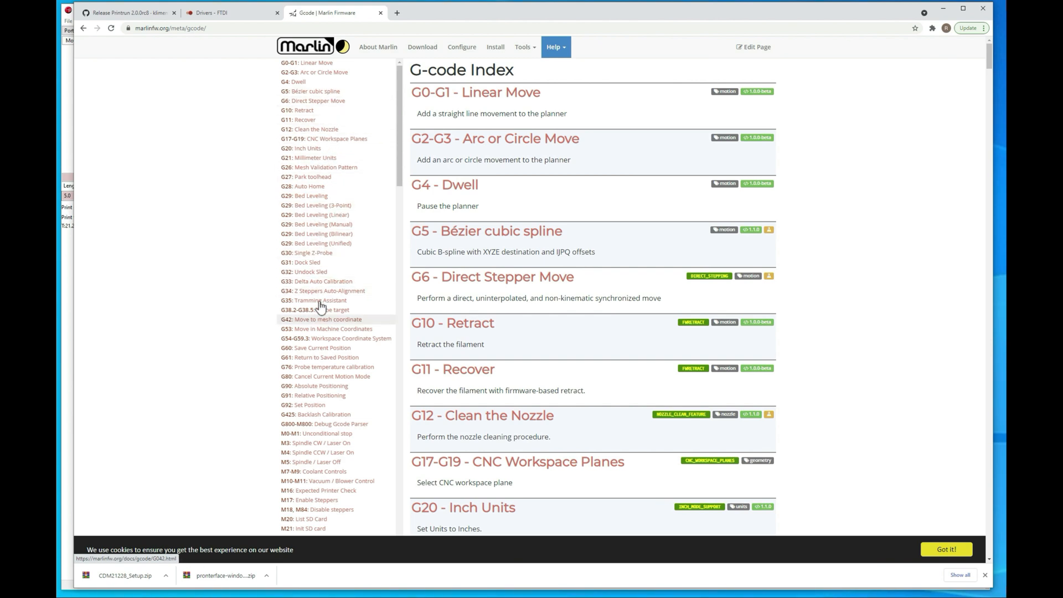
scroll(down, 3)
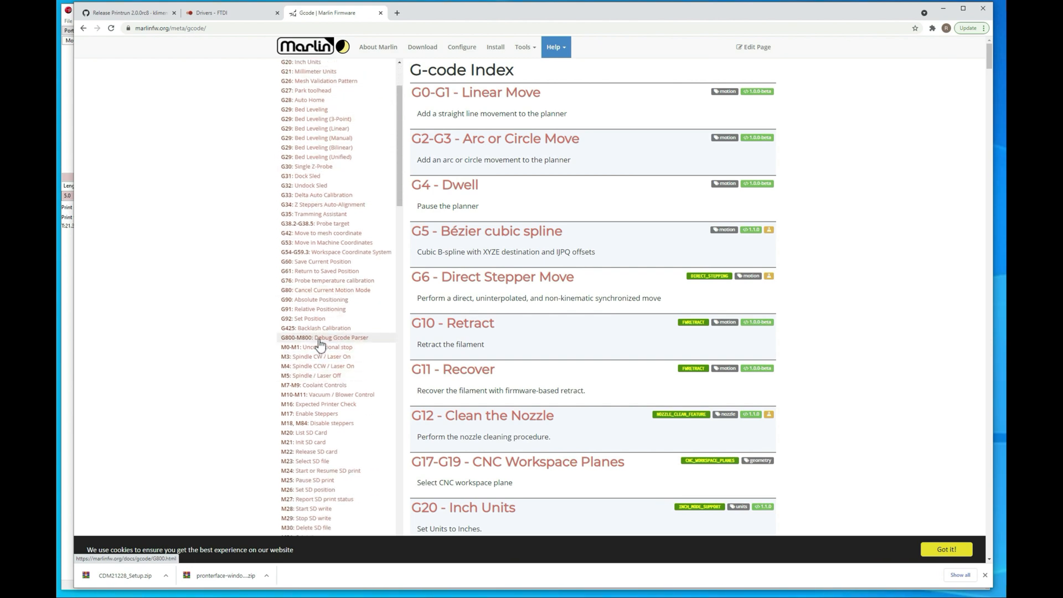
mouse_move(305, 100)
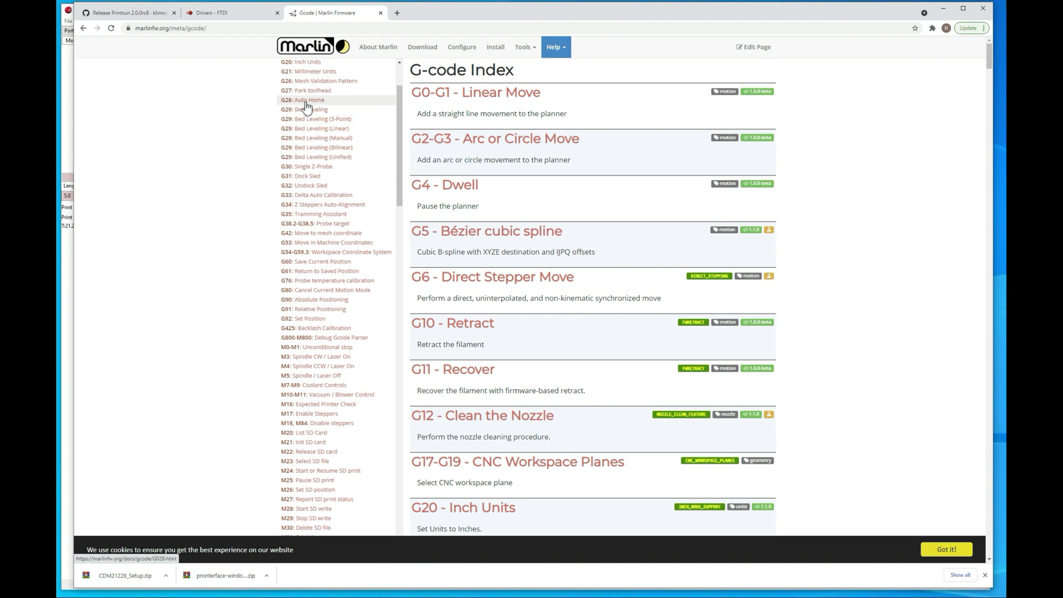
click(305, 100)
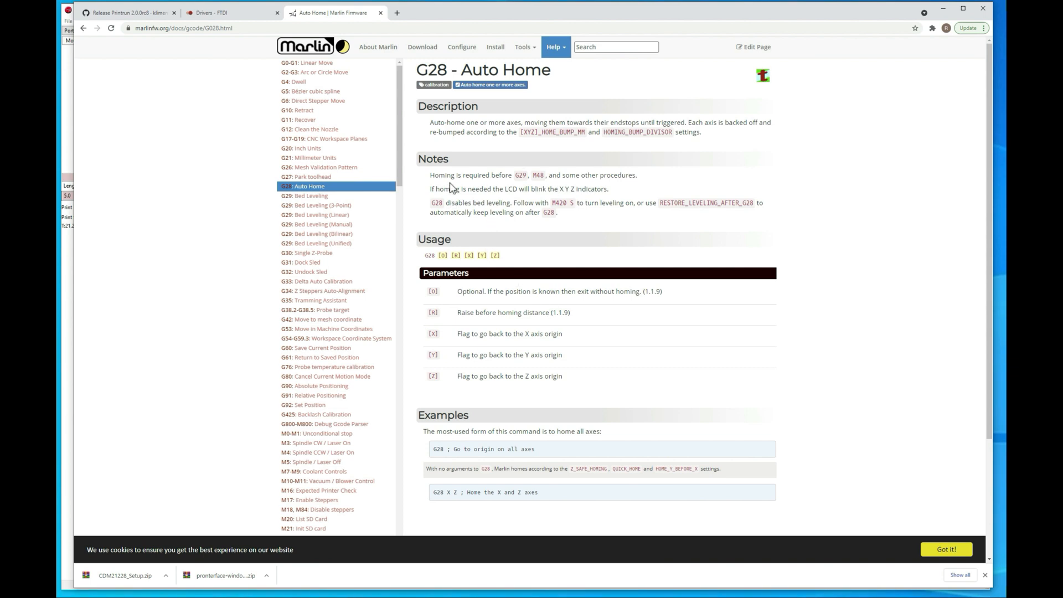
mouse_move(326, 196)
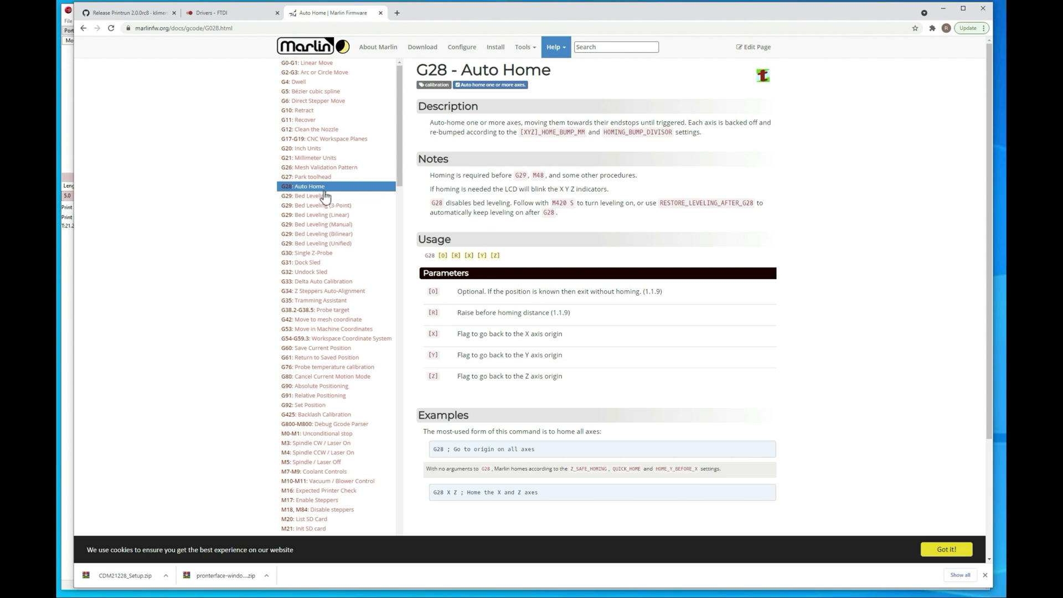
mouse_move(305, 198)
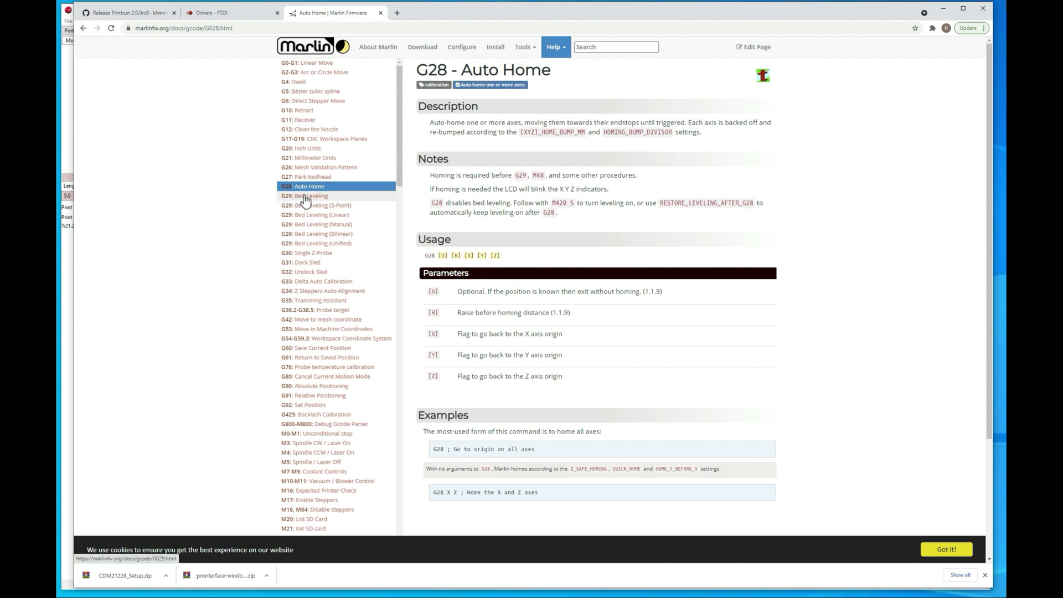
- Browse past the G29 Bed Leveling page to the M211 Software Endstops documentation
click(308, 195)
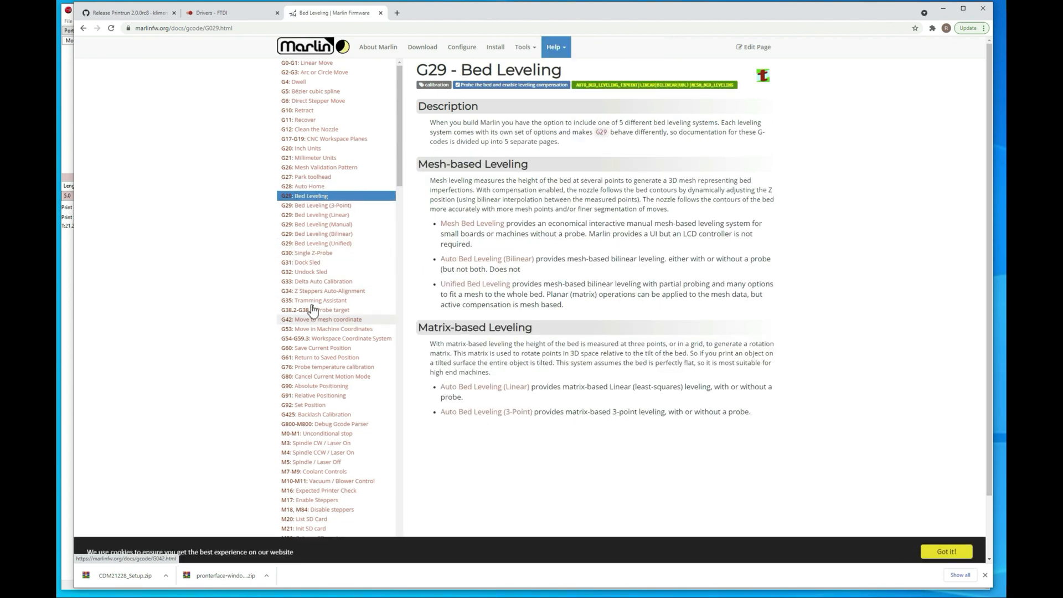
scroll(down, 3)
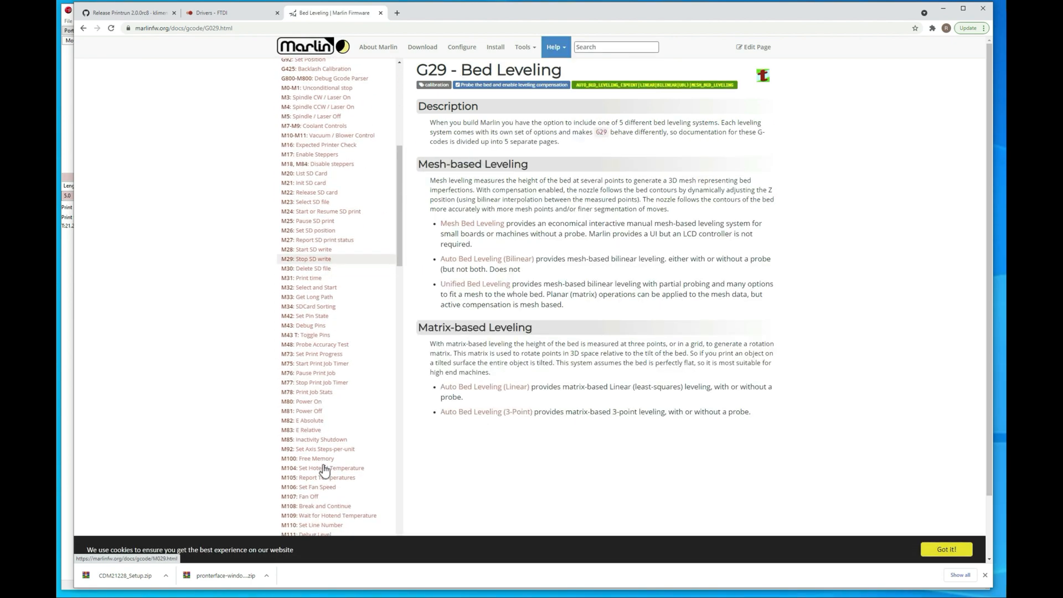
scroll(down, 3)
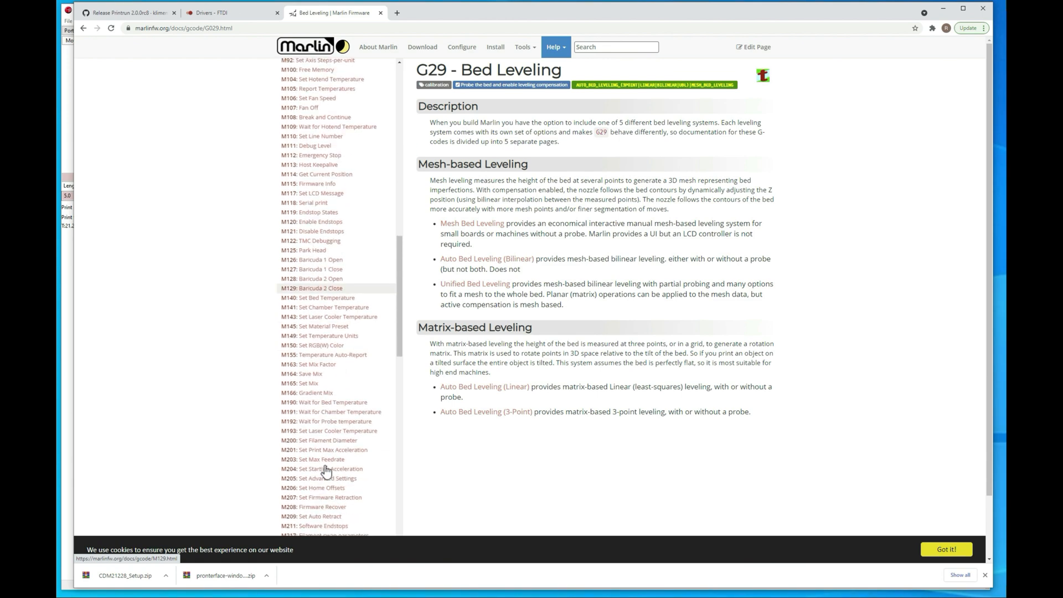
click(317, 525)
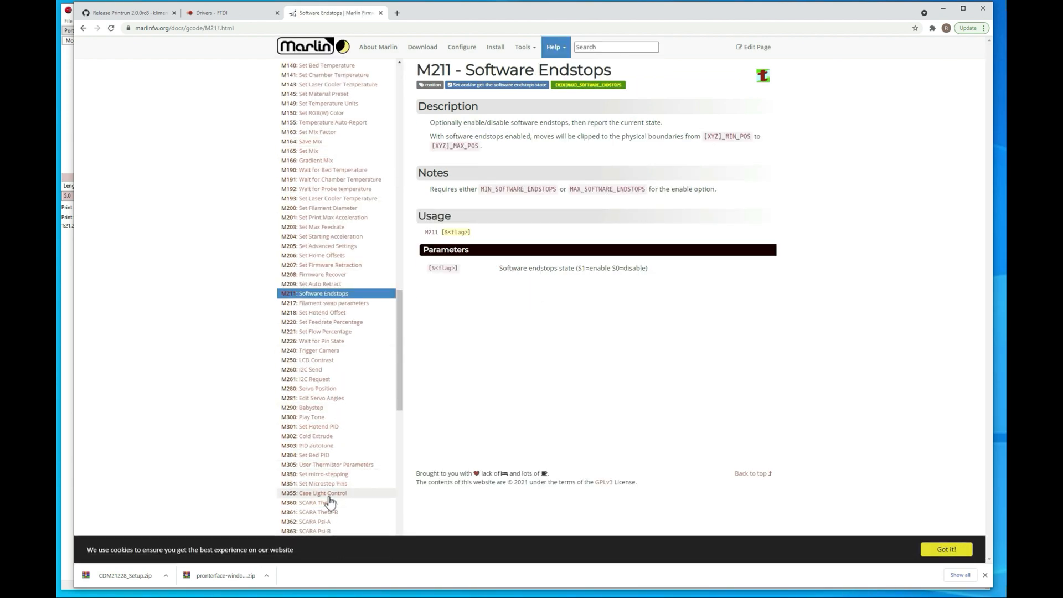
mouse_move(331, 410)
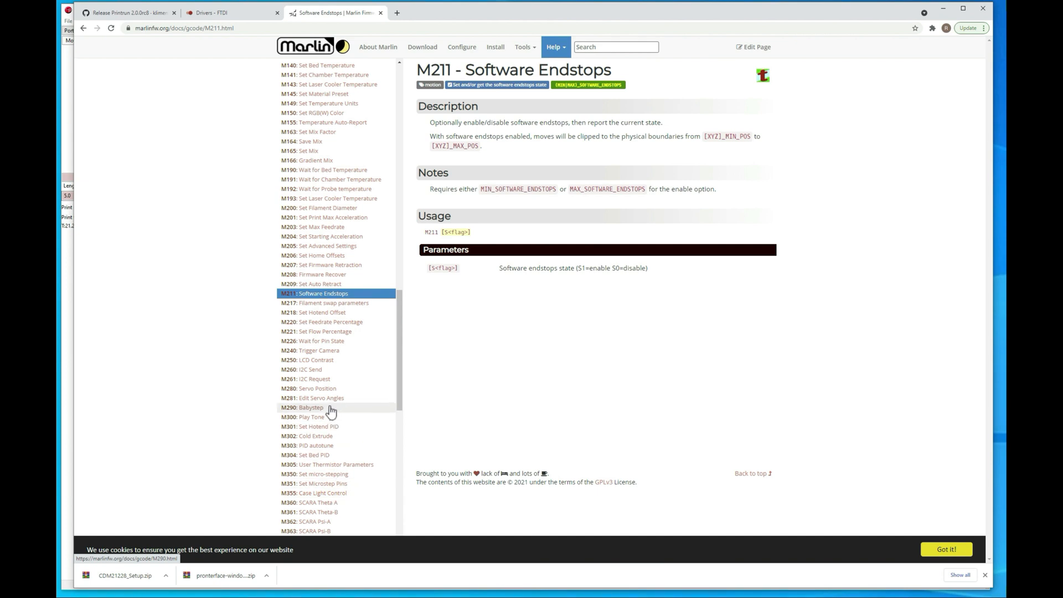
mouse_move(325, 455)
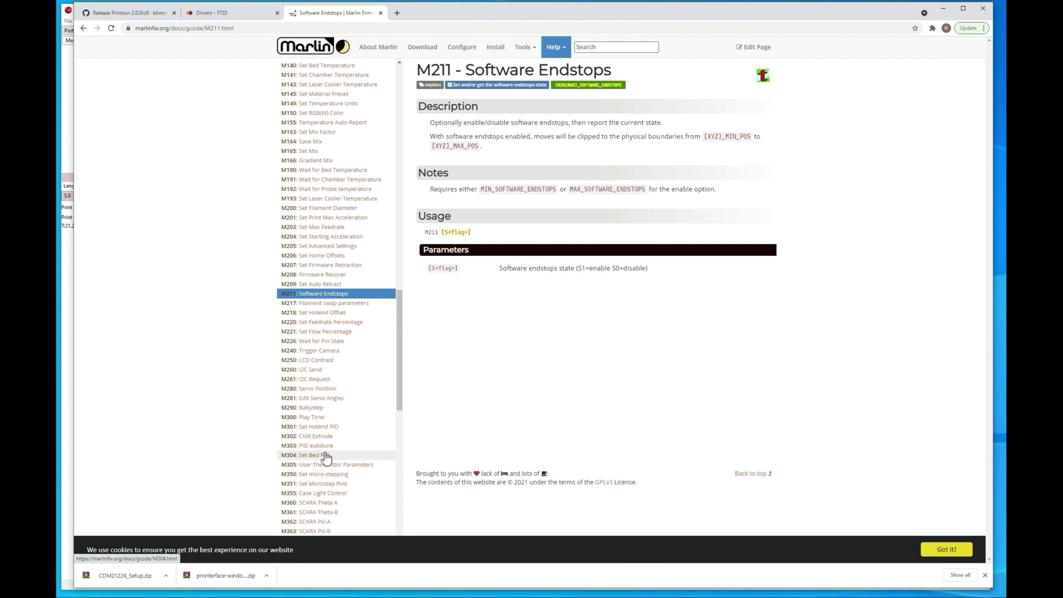
mouse_move(335, 449)
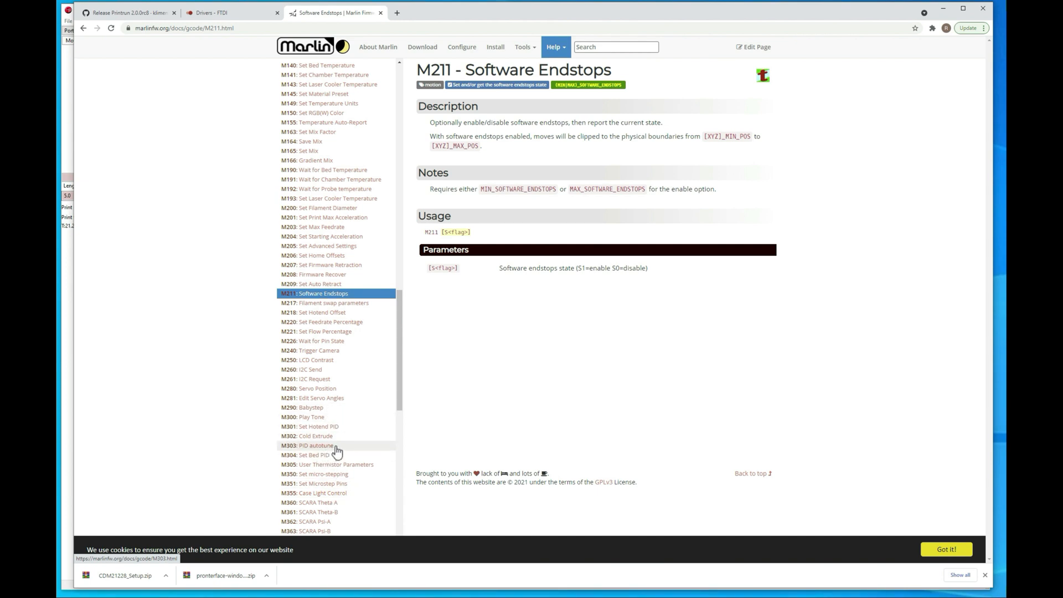
mouse_move(478, 263)
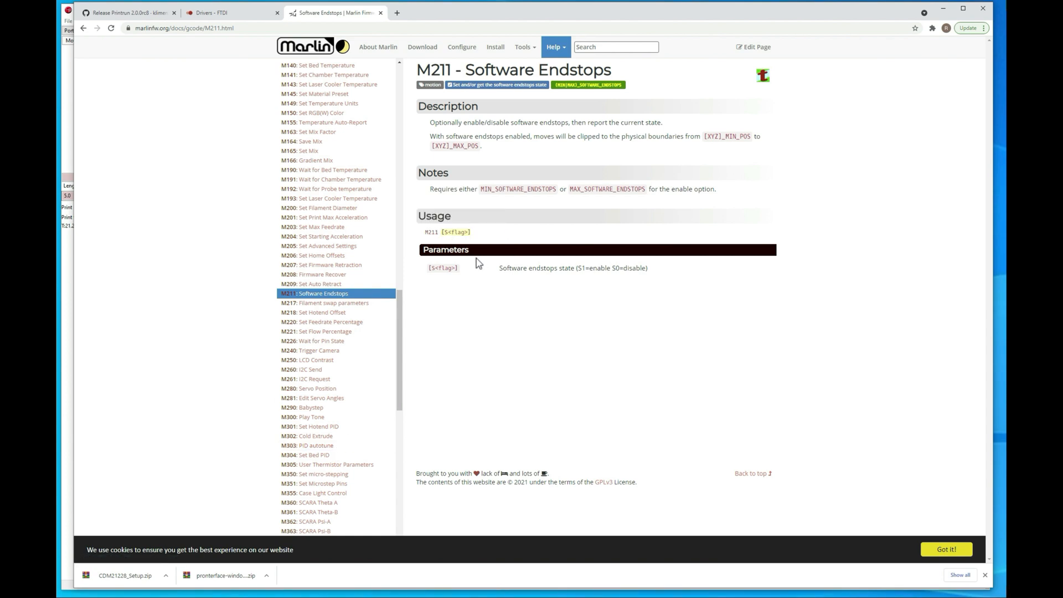
- Highlight the M211 explanation that S1 enables and S0 disables software endstops
double_click(586, 268)
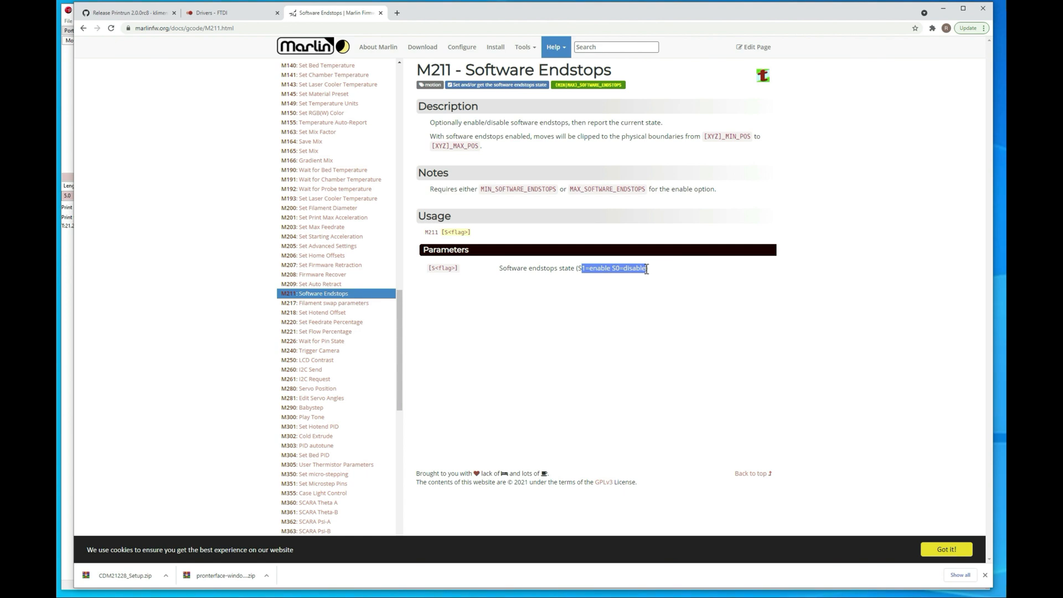
click(458, 386)
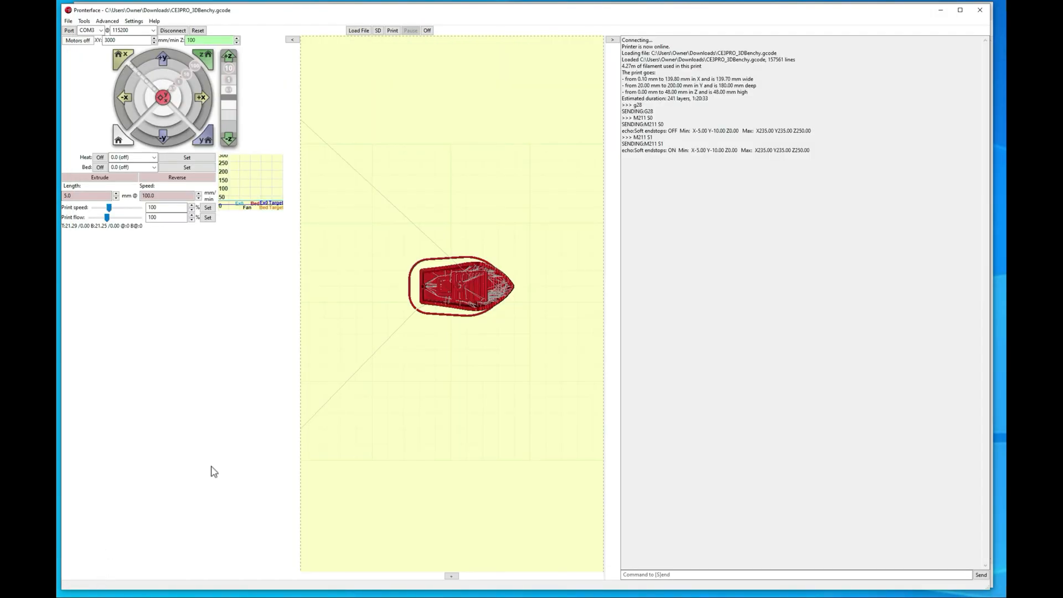
mouse_move(455, 335)
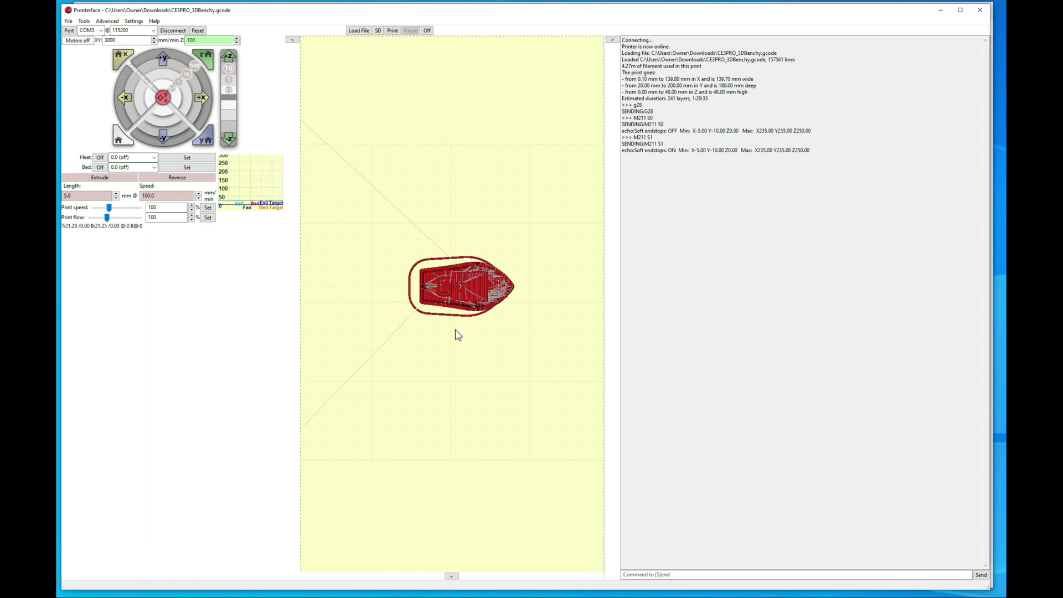
mouse_move(375, 342)
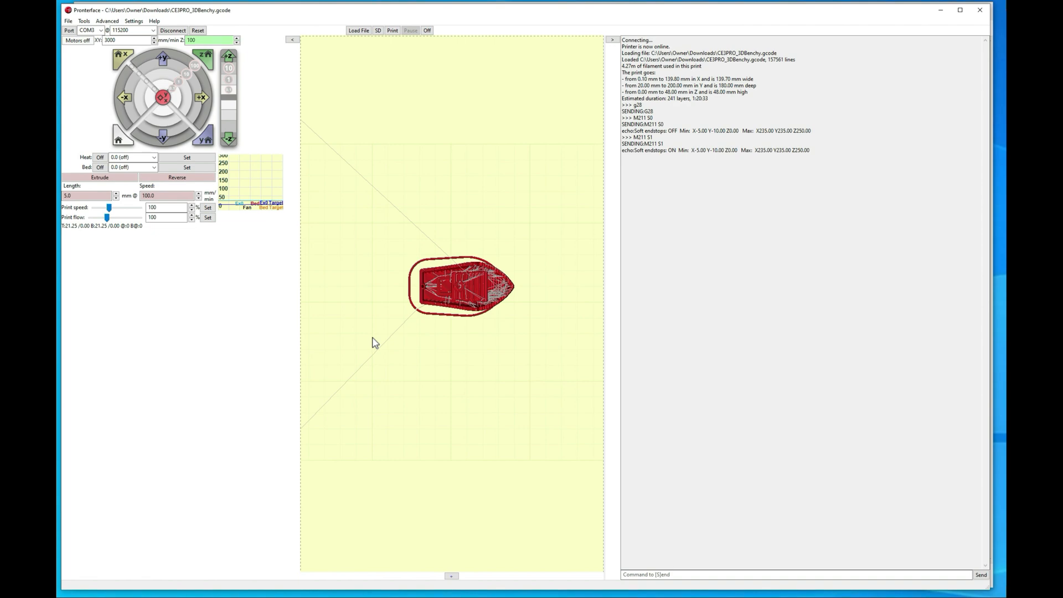
mouse_move(354, 355)
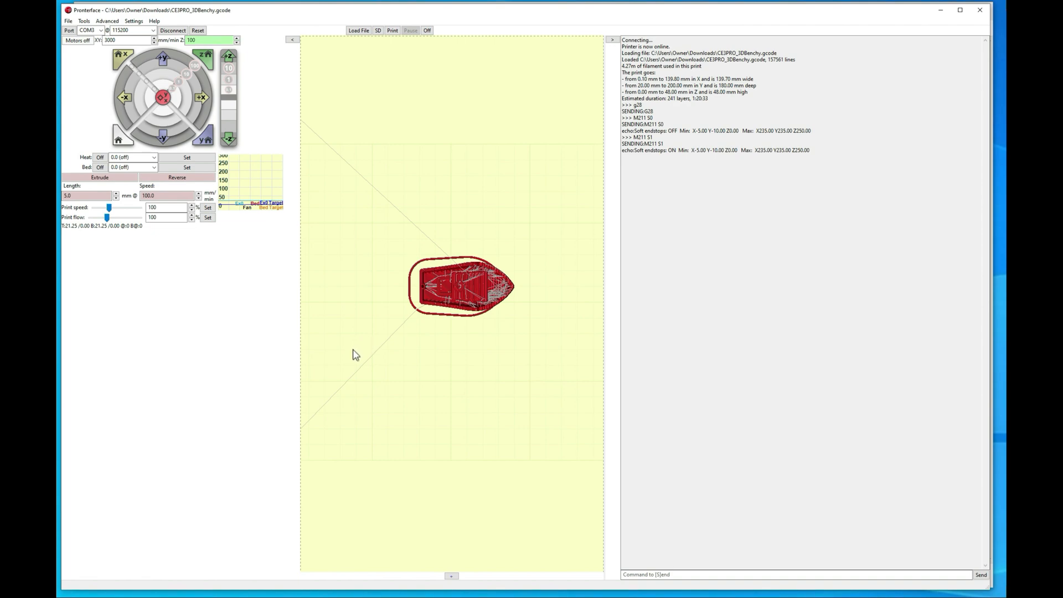